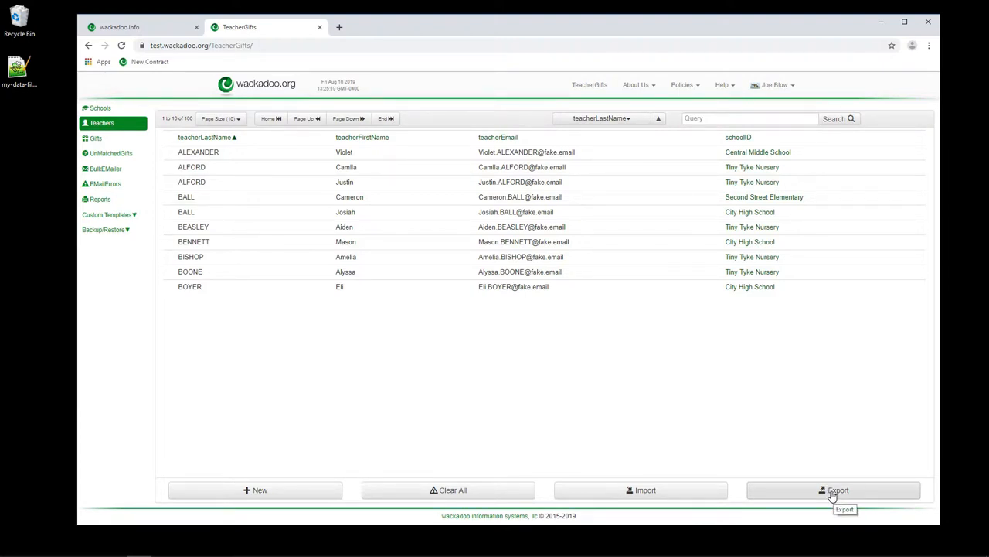
Export the teachers list and move the downloaded file from Downloads onto the desktop.
left_click(838, 489)
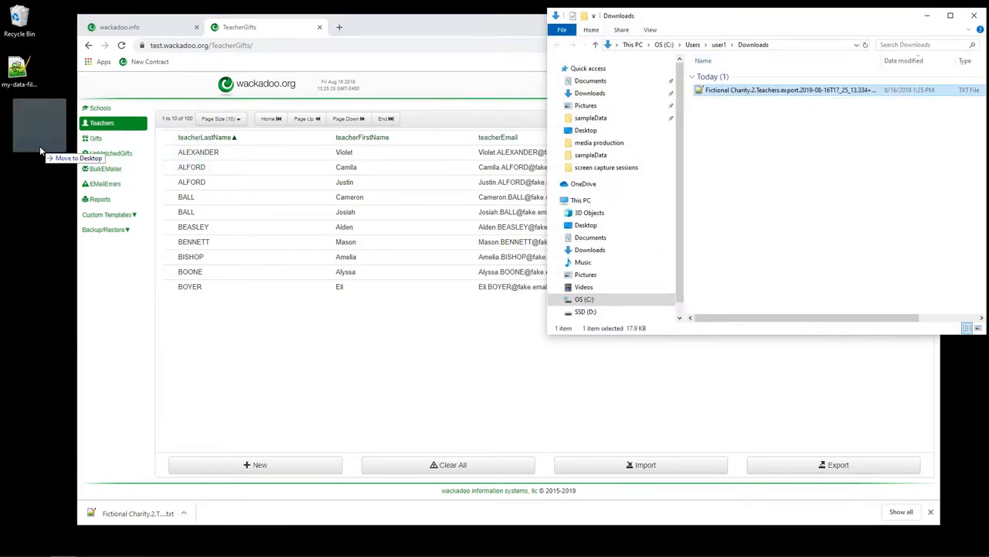
left_click_drag(788, 89, 38, 139)
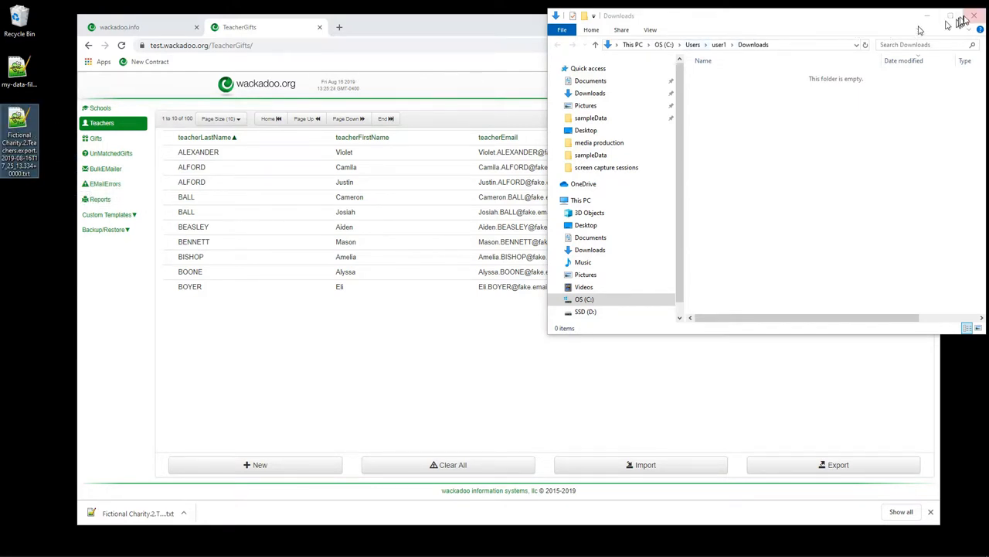
left_click(974, 16)
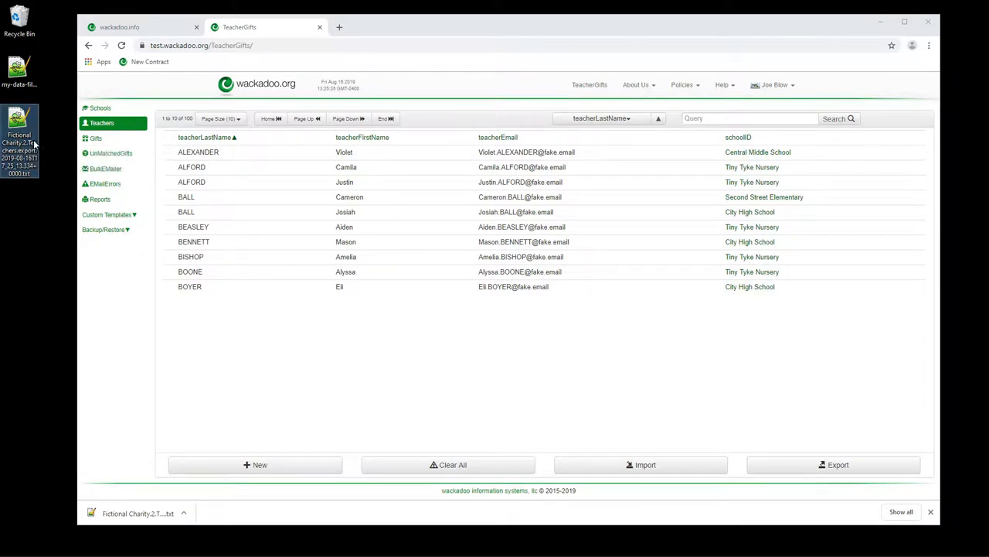
mouse_move(19, 147)
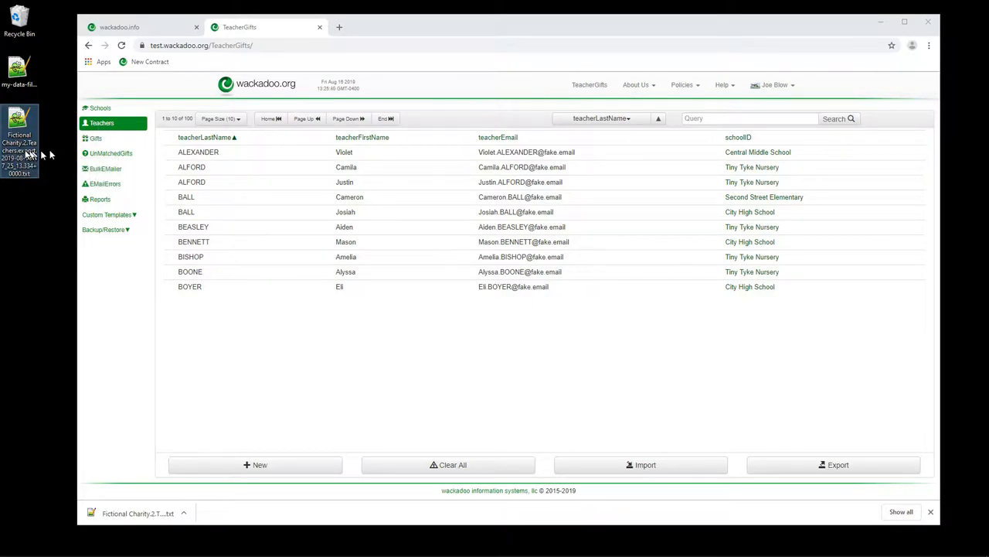
mouse_move(23, 142)
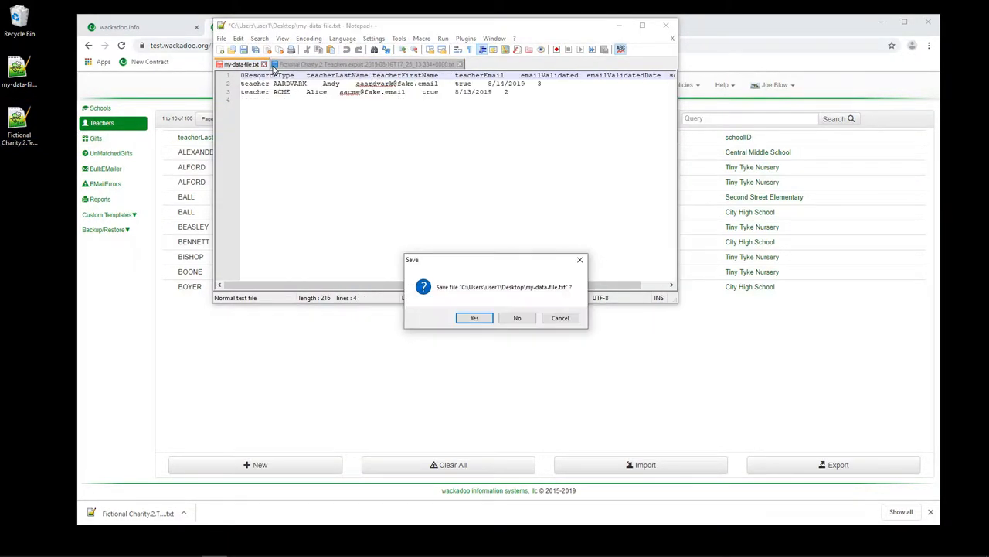
Discard my.data.file.txt unsaved and view the teachers export maximized, examining its tab-separated columns.
left_click(517, 319)
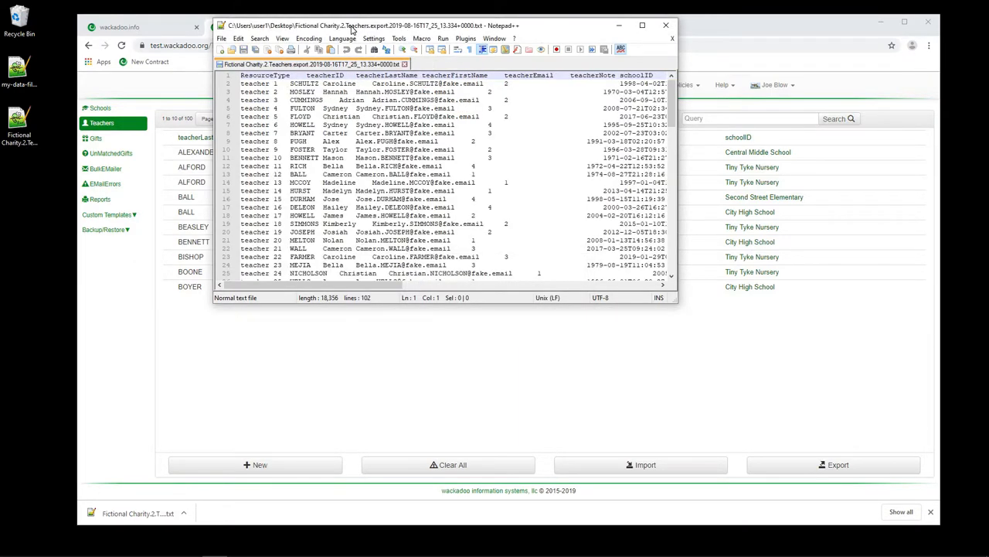
left_click(643, 25)
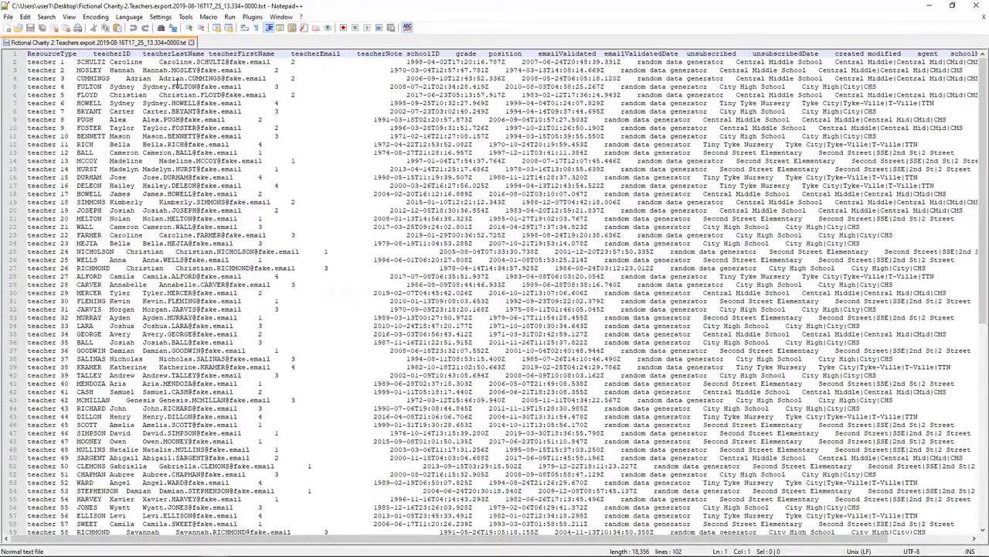
double_click(52, 53)
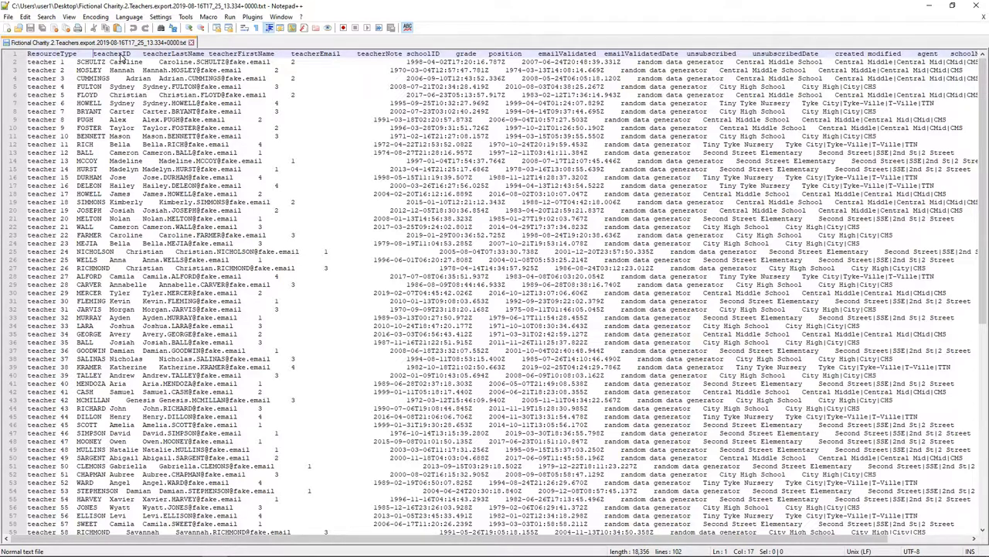
double_click(109, 53)
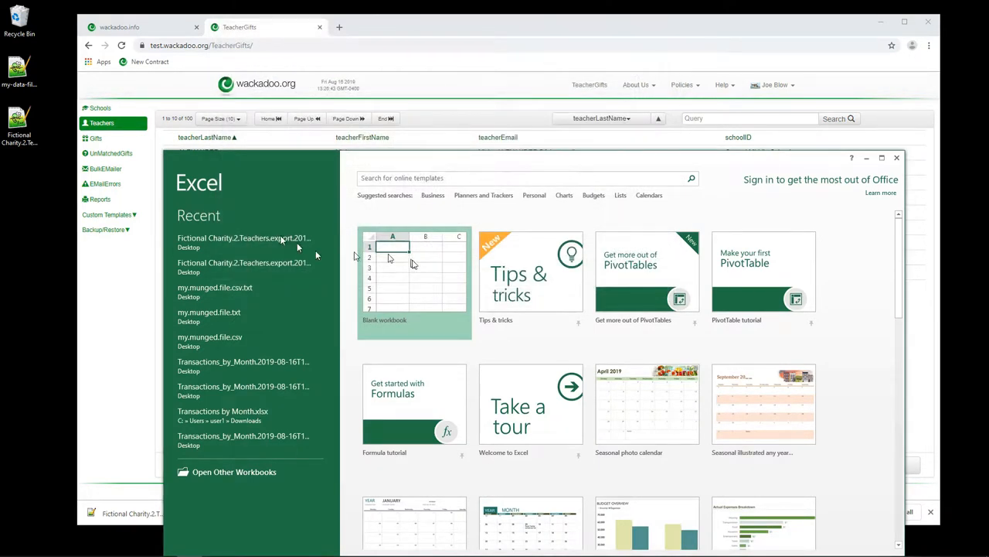
Open the recent Teachers export in Excel and inspect the teacherID, teacherLastName and position columns.
left_click(415, 278)
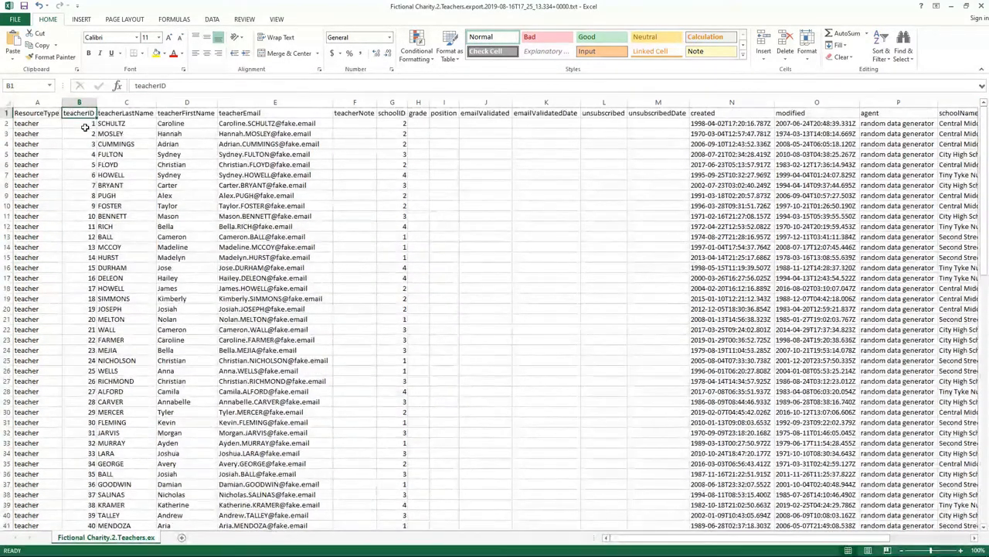
left_click(126, 113)
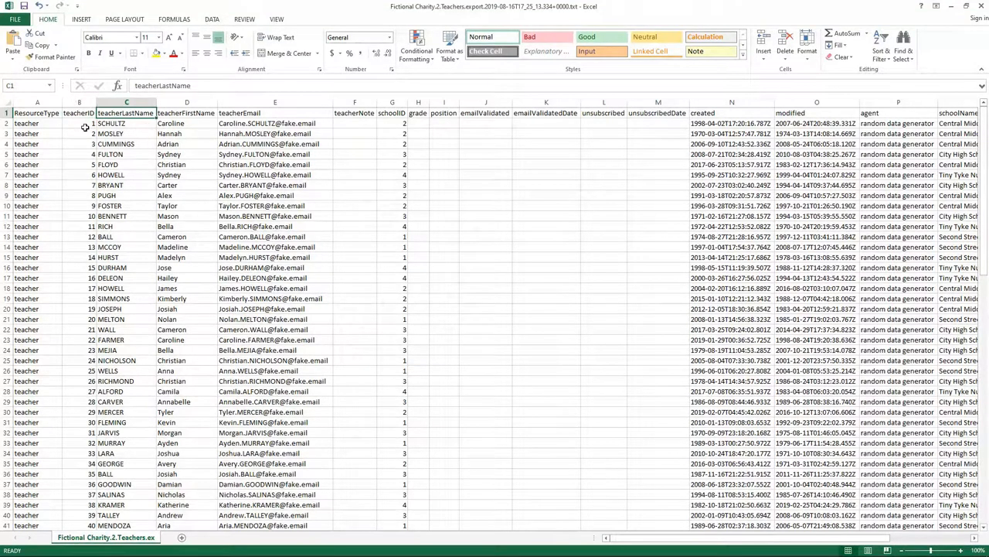
left_click(275, 113)
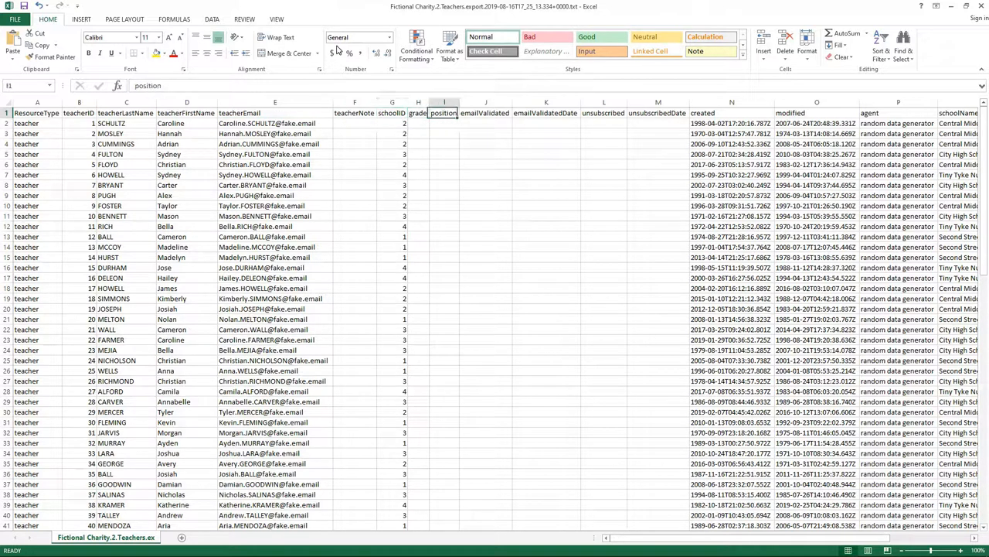
left_click(659, 112)
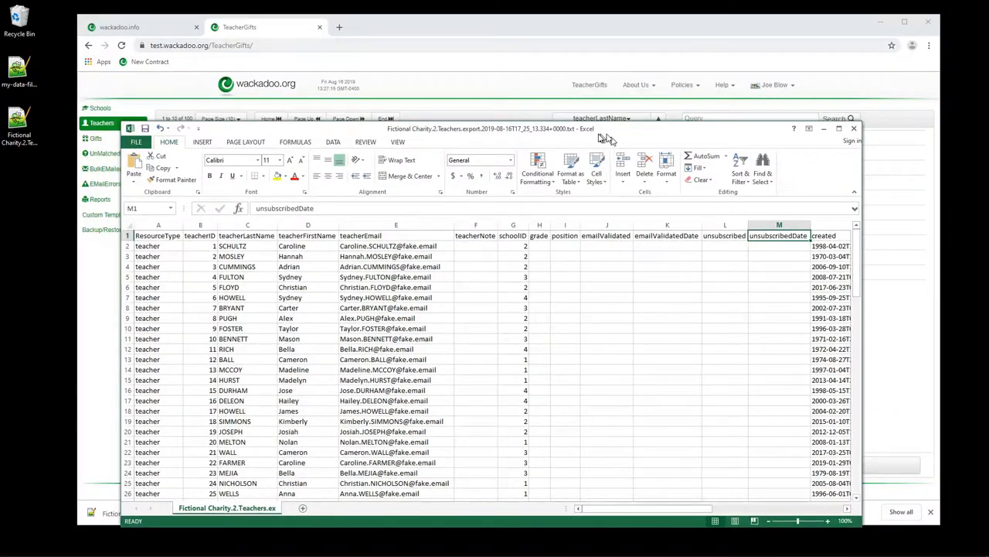
mouse_move(284, 35)
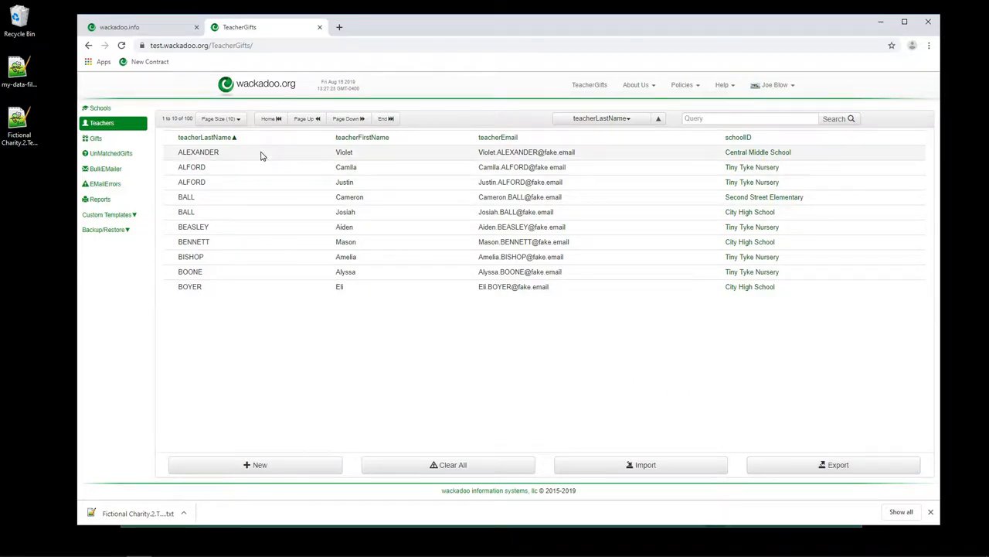
left_click(198, 152)
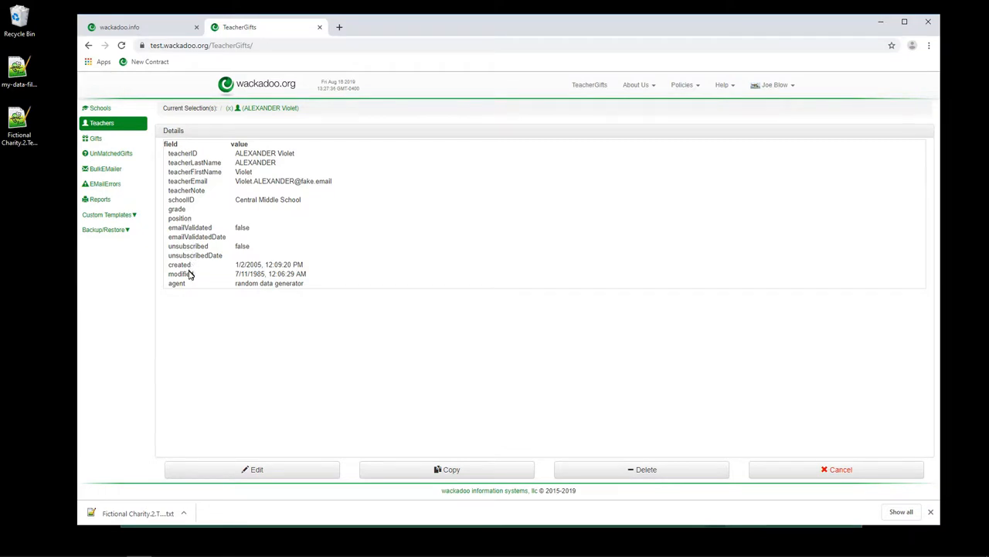
mouse_move(185, 185)
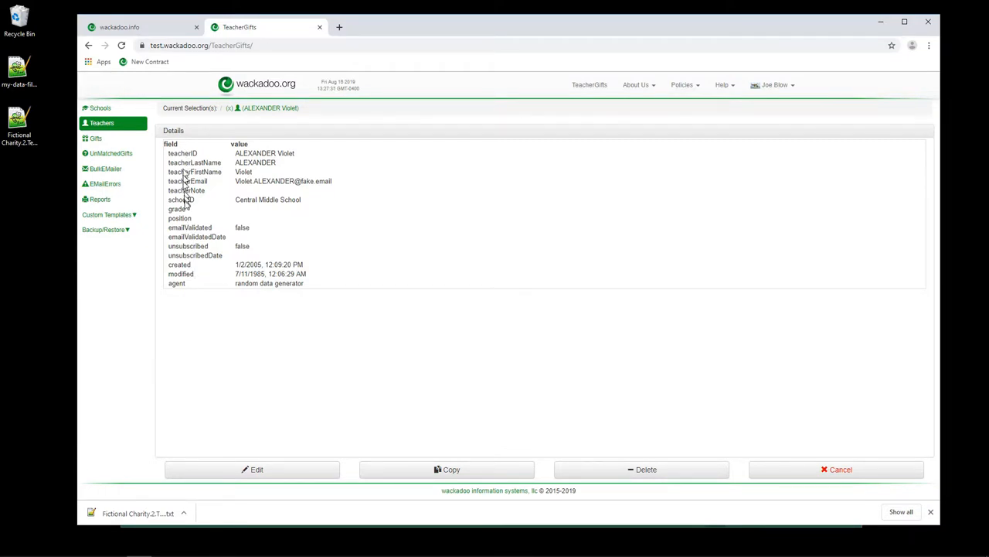
mouse_move(191, 265)
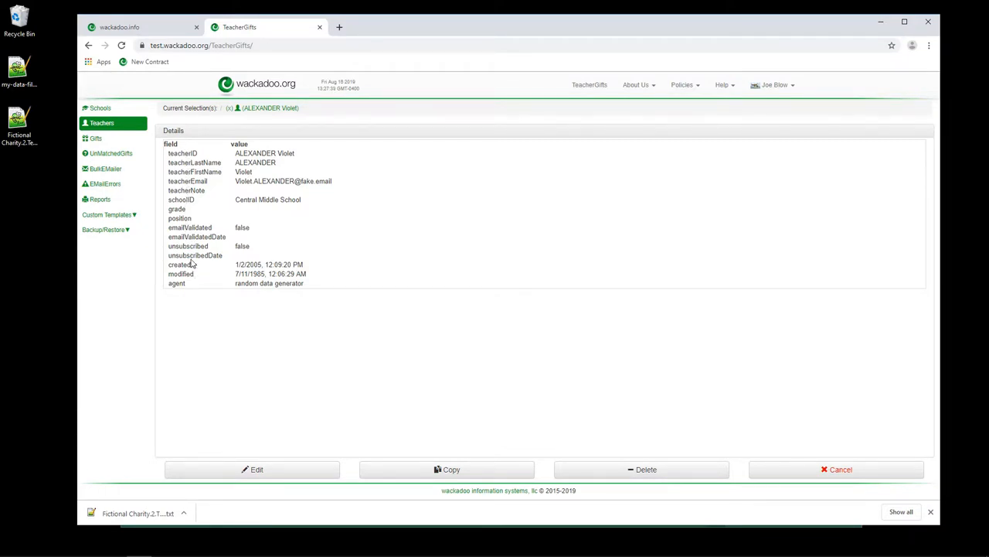
left_click(257, 470)
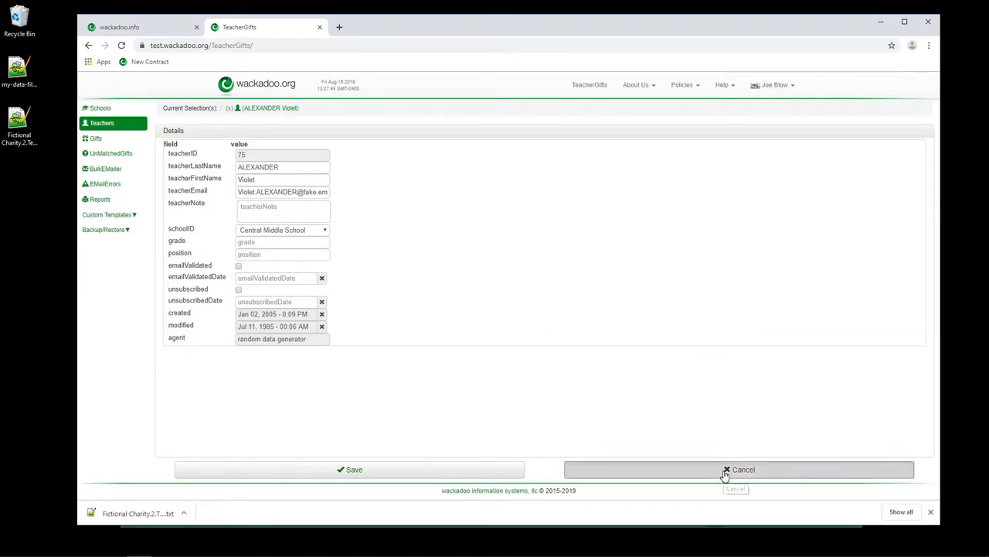
left_click(742, 470)
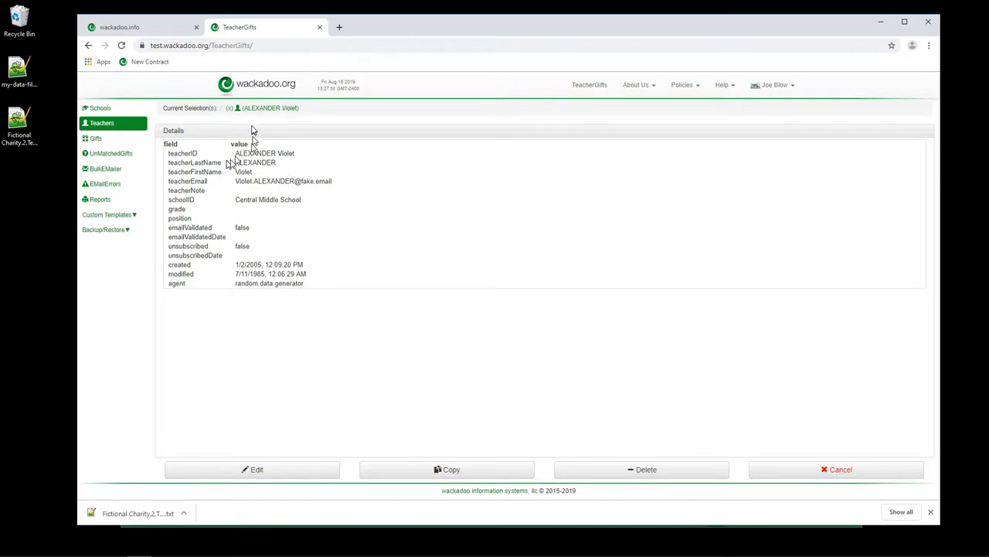
left_click(835, 470)
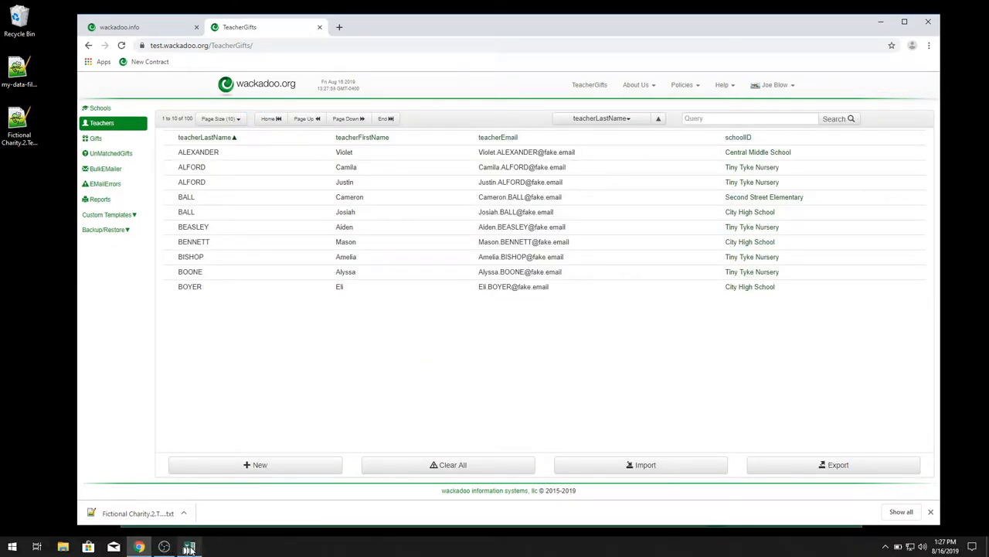
left_click(188, 547)
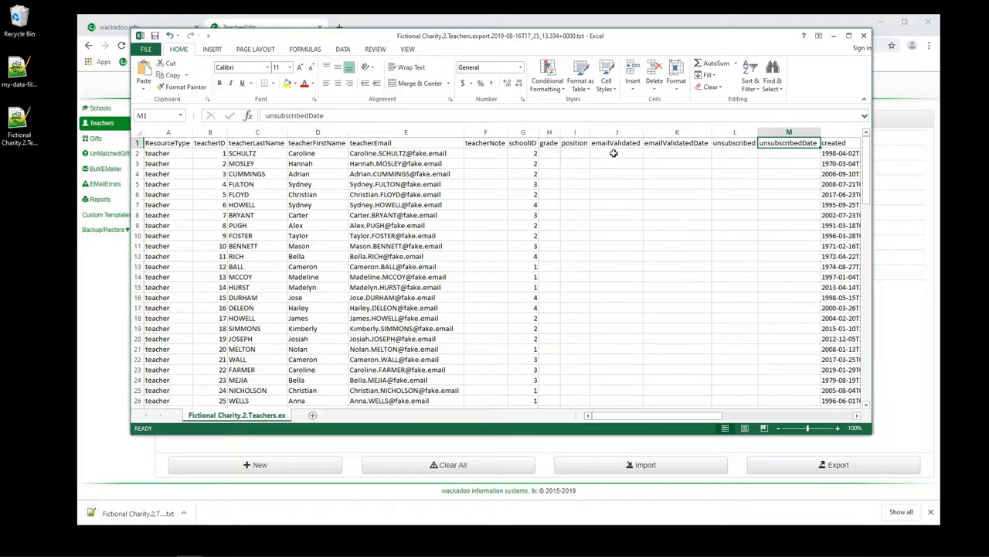
scroll("right", 3)
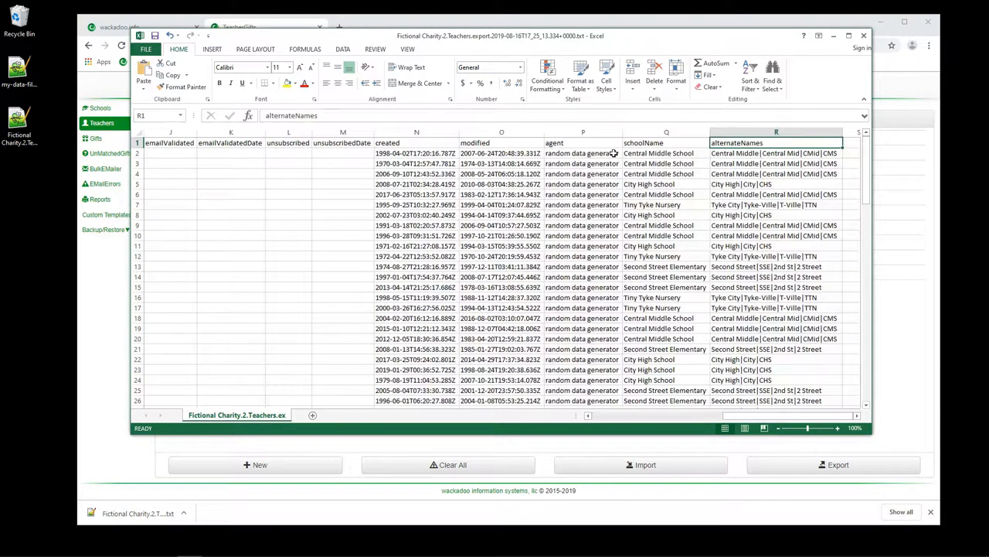
left_click(666, 142)
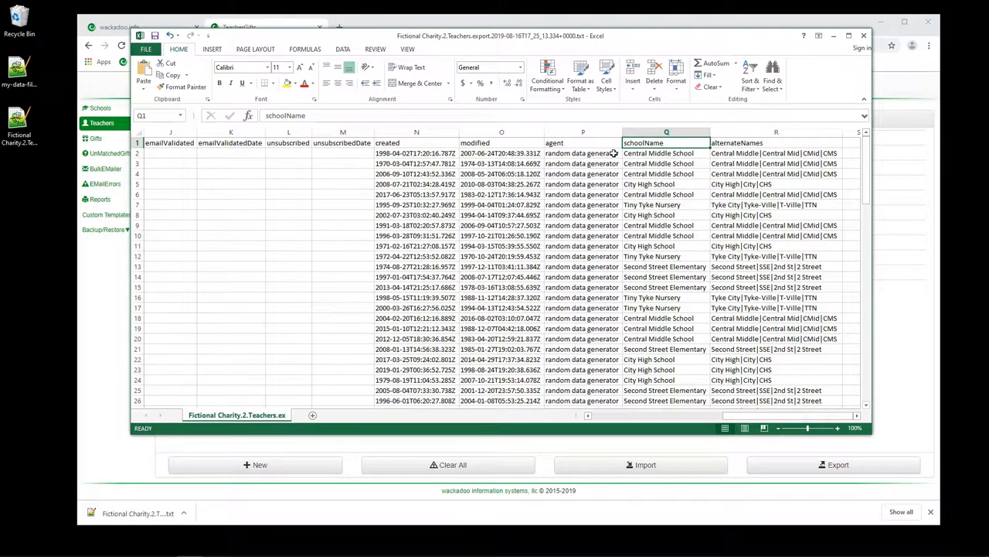
left_click(776, 142)
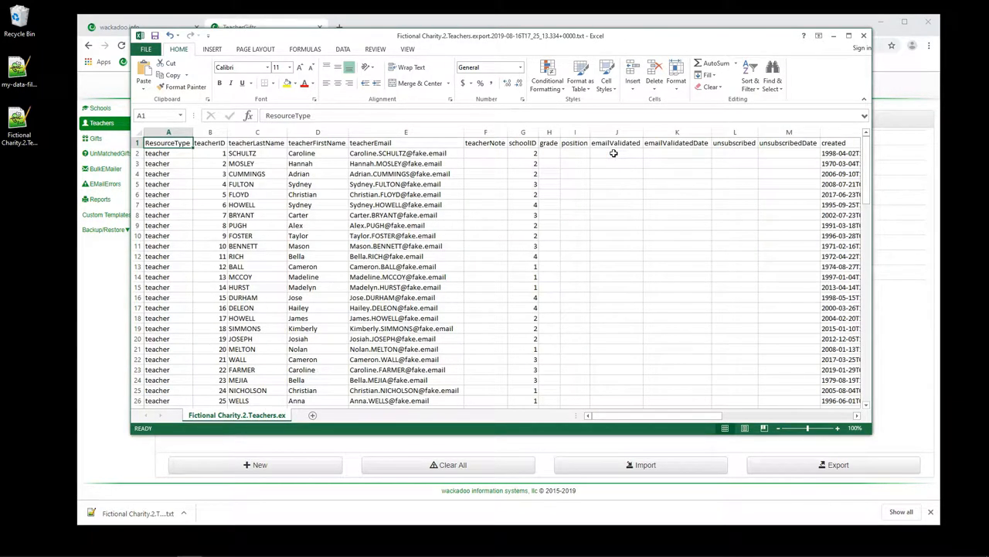
mouse_move(616, 153)
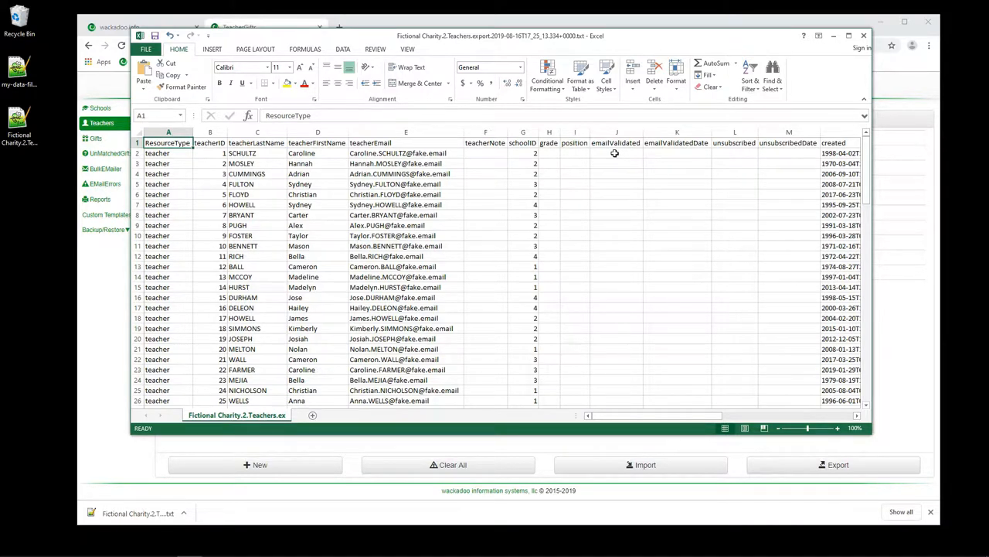
scroll("right", 3)
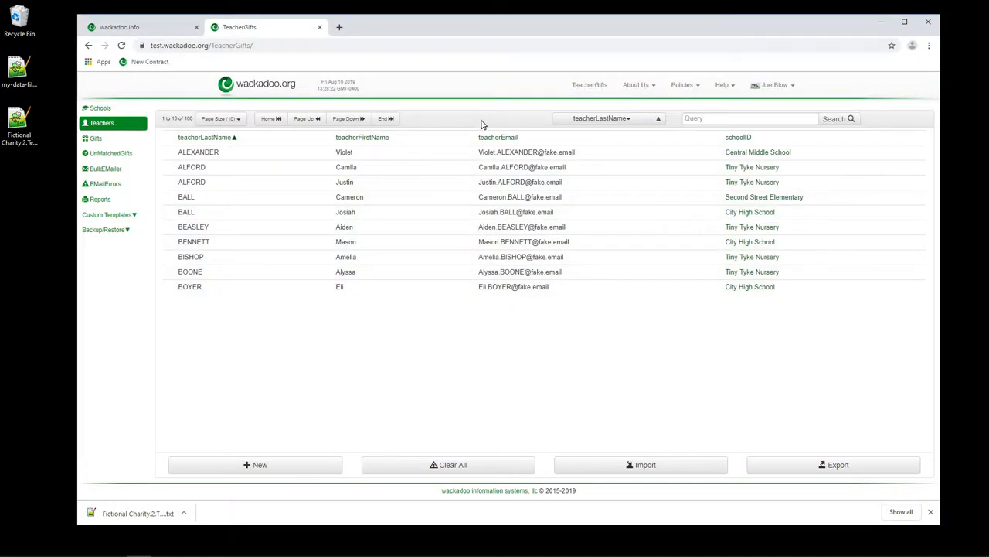
mouse_move(383, 25)
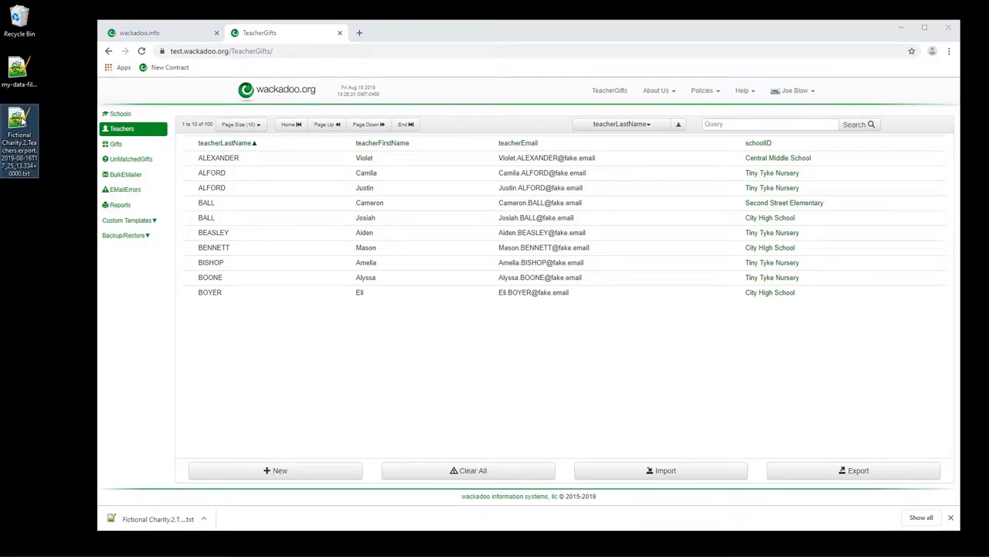
mouse_move(343, 328)
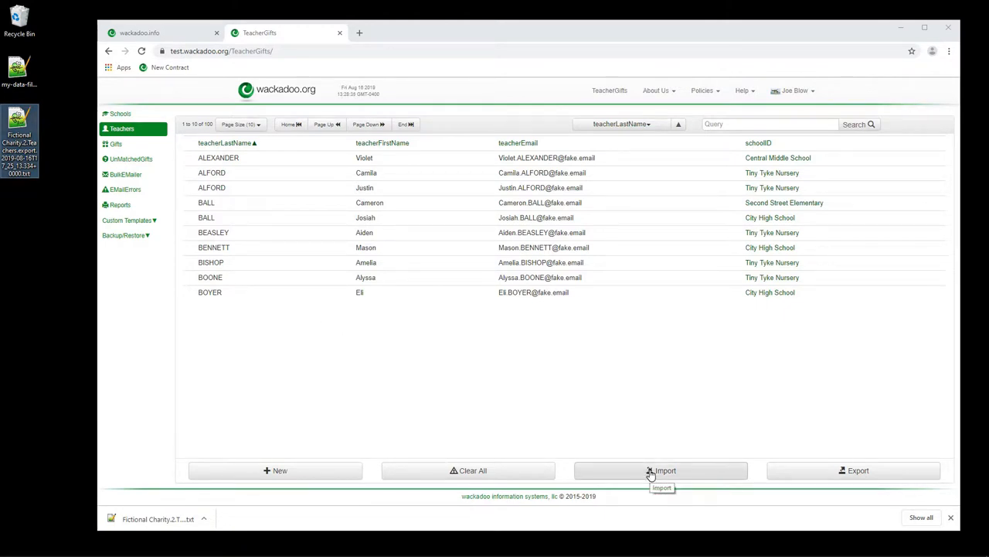
Import the Teachers export .txt file, confirming the bulk-add warning and the success message.
left_click(662, 470)
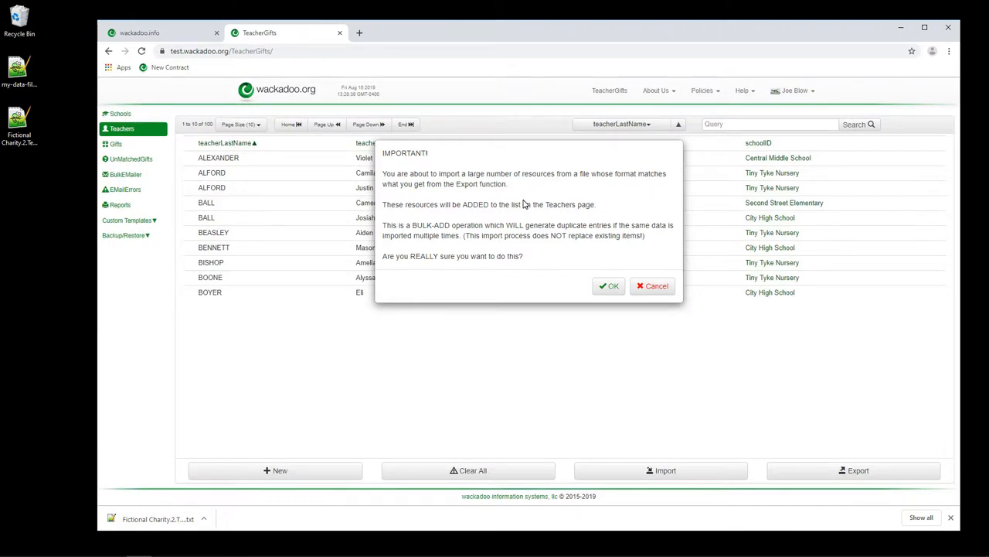
mouse_move(445, 210)
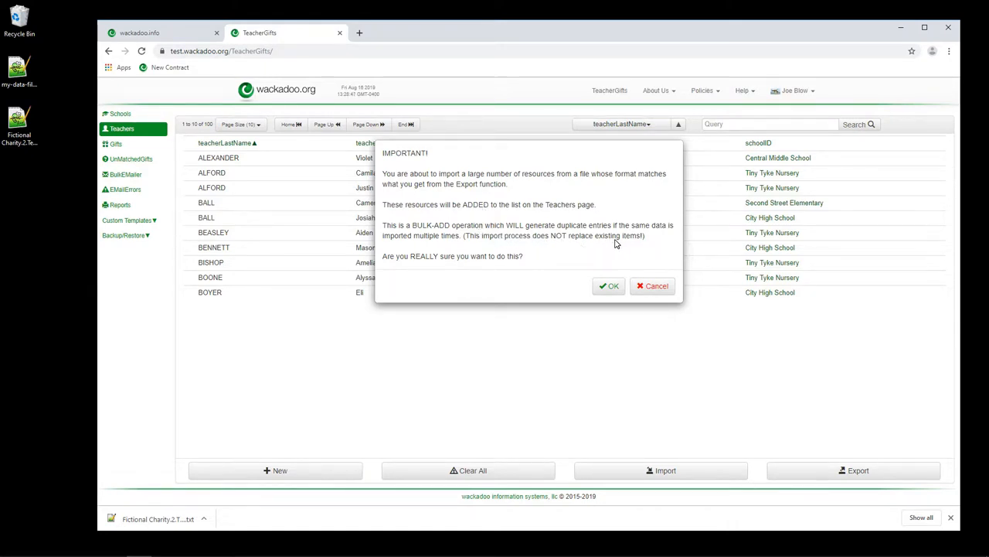
mouse_move(356, 167)
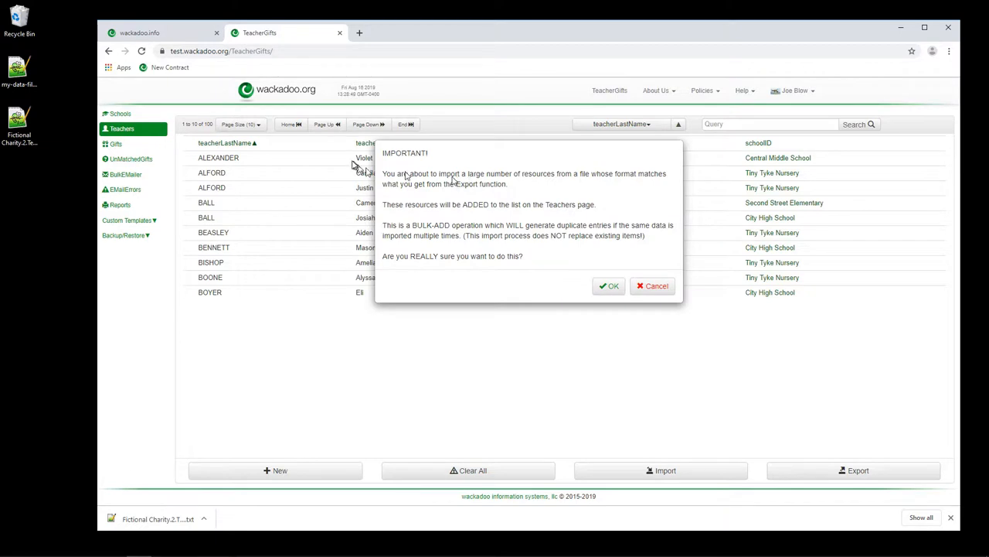
mouse_move(368, 162)
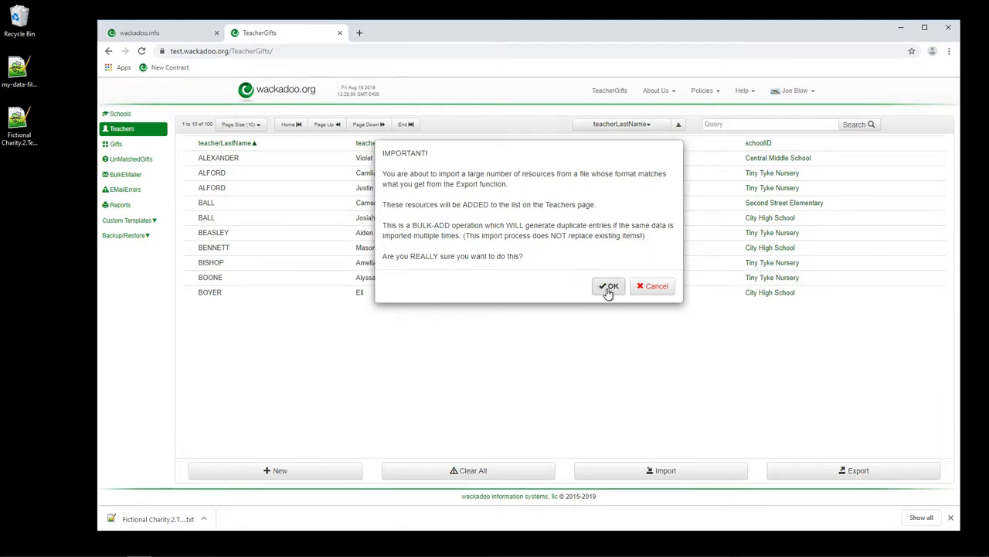
left_click(609, 285)
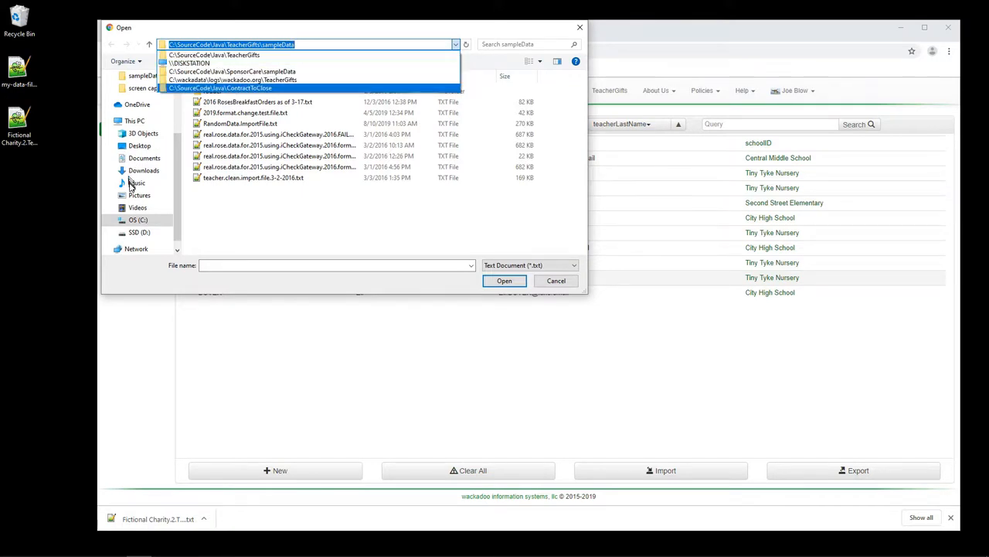
left_click(139, 145)
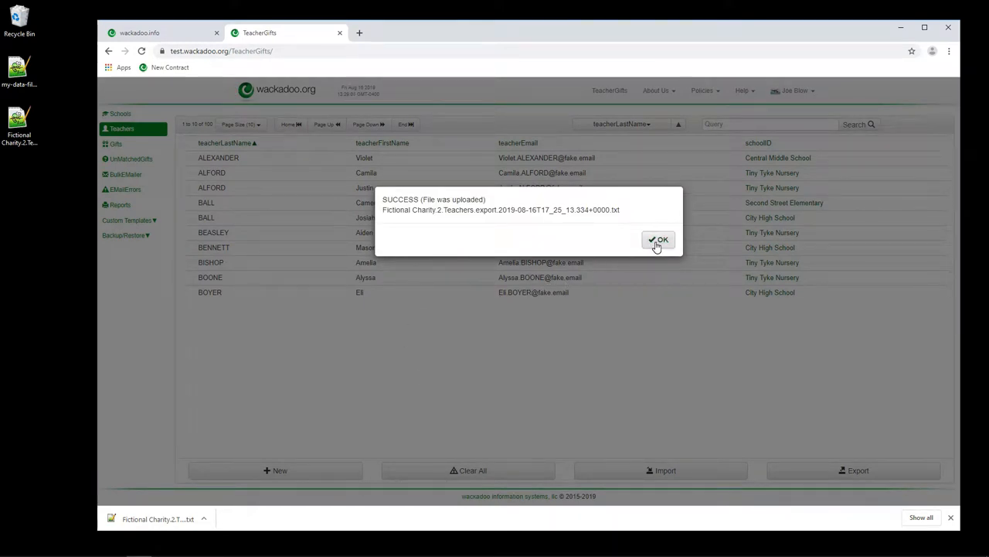
left_click(659, 239)
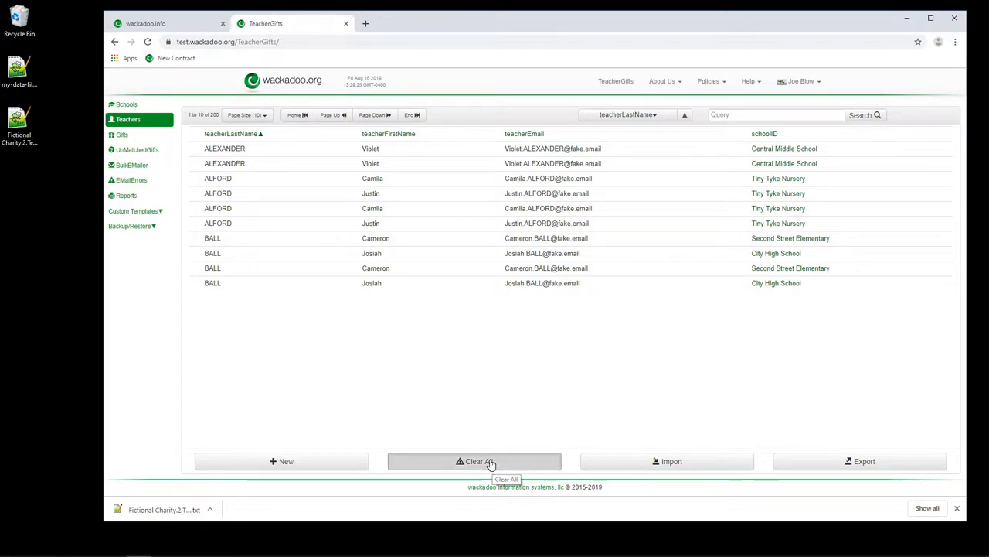
Clear all teachers and reload the list so each teacher appears once.
left_click(474, 461)
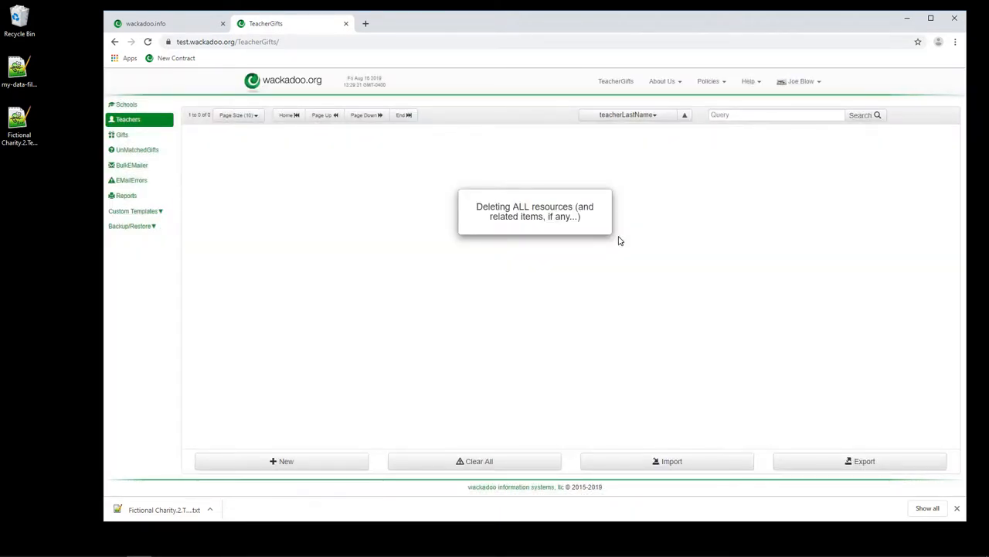
mouse_move(536, 262)
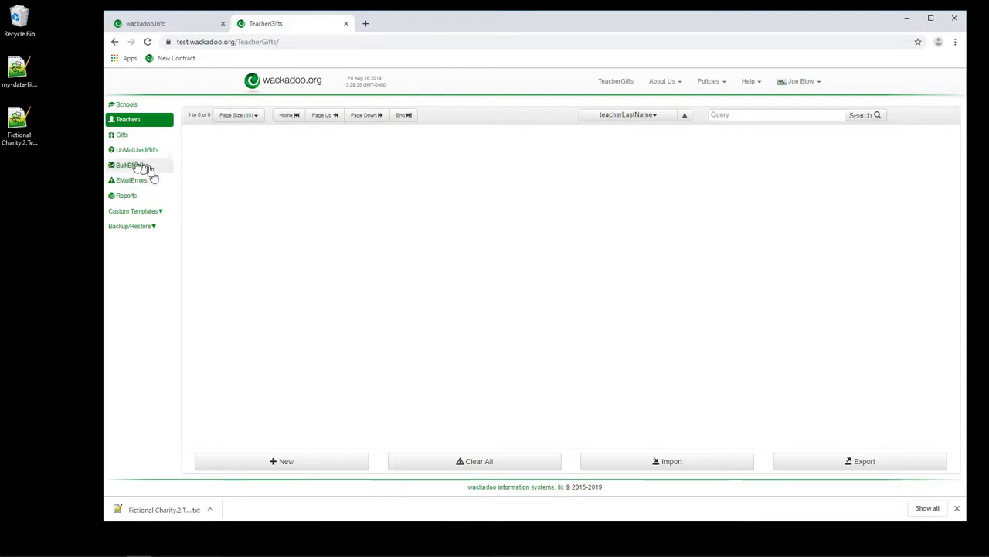
mouse_move(668, 460)
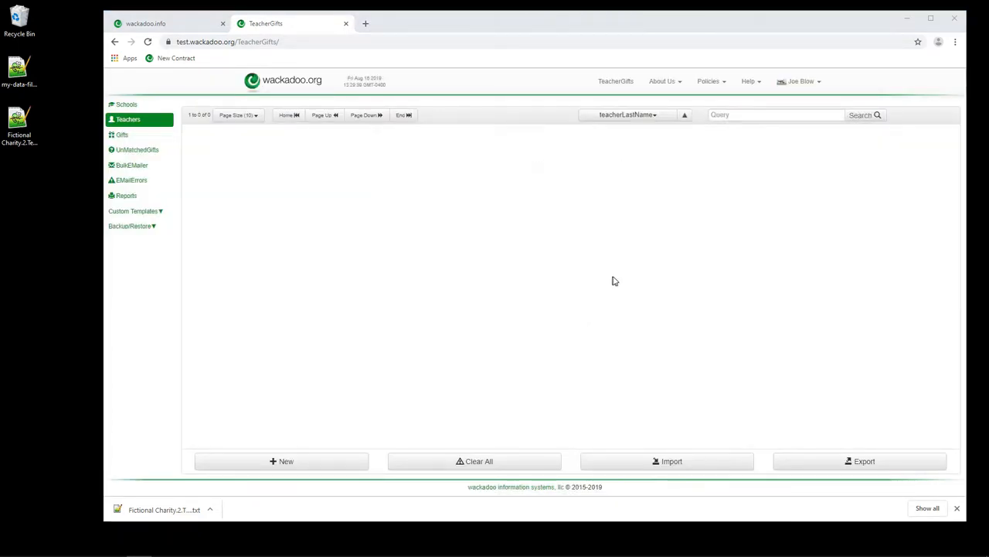
left_click(668, 461)
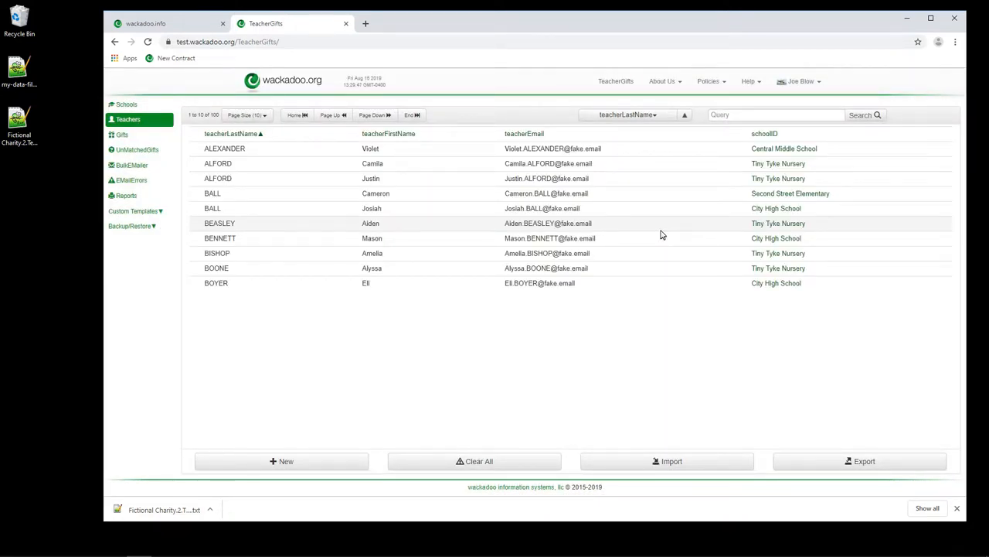
mouse_move(489, 358)
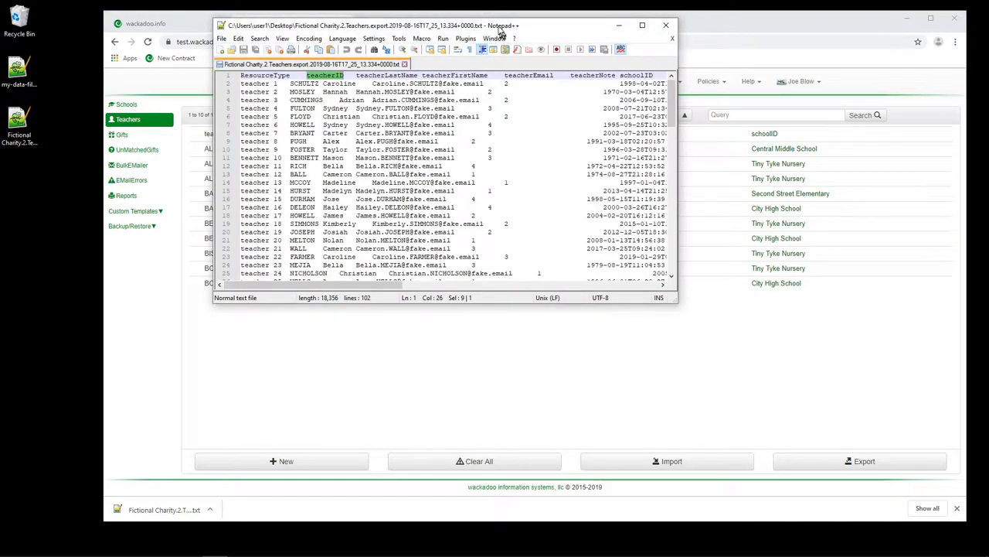
Select and copy all of my-data-file.txt in Notepad++, then bring up Excel.
left_click(642, 25)
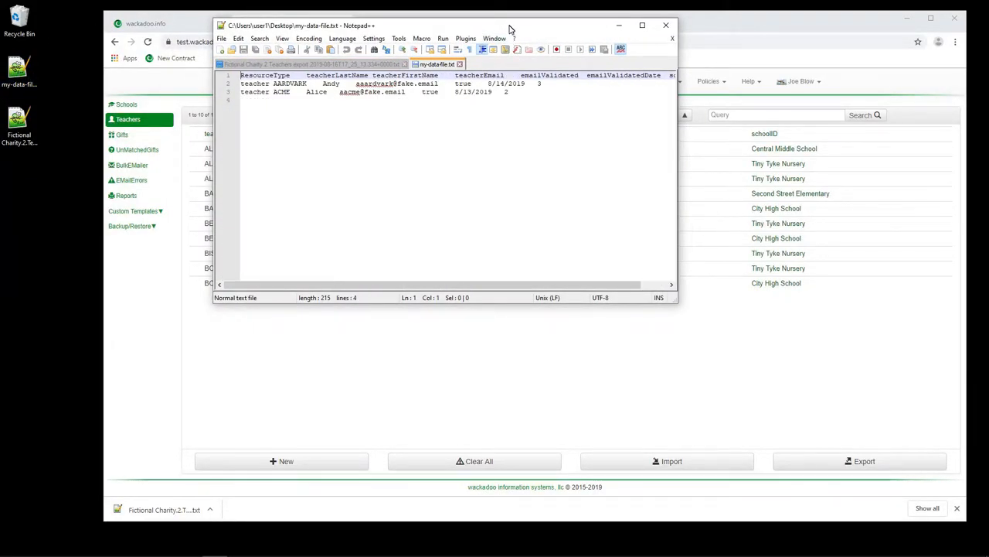
left_click(643, 25)
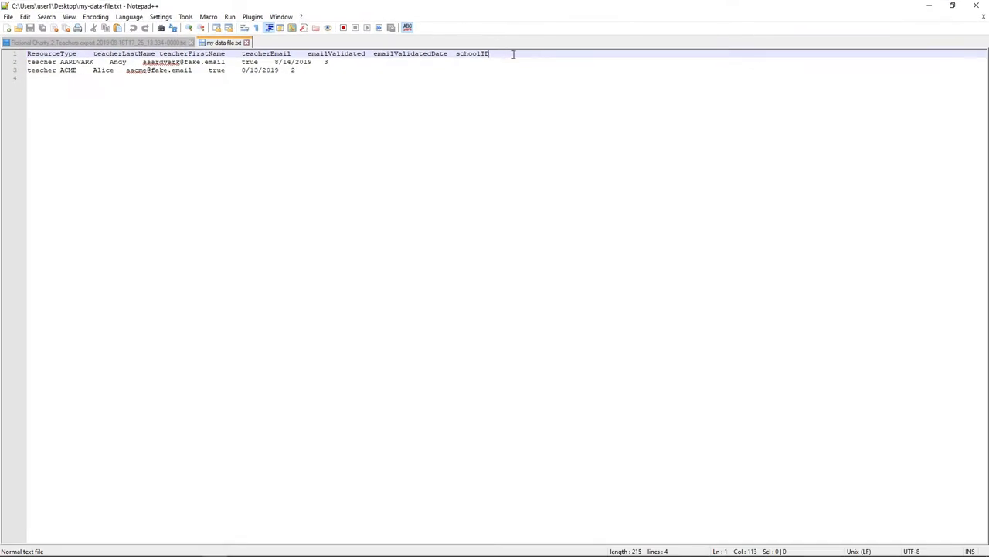
key("ctrl+a")
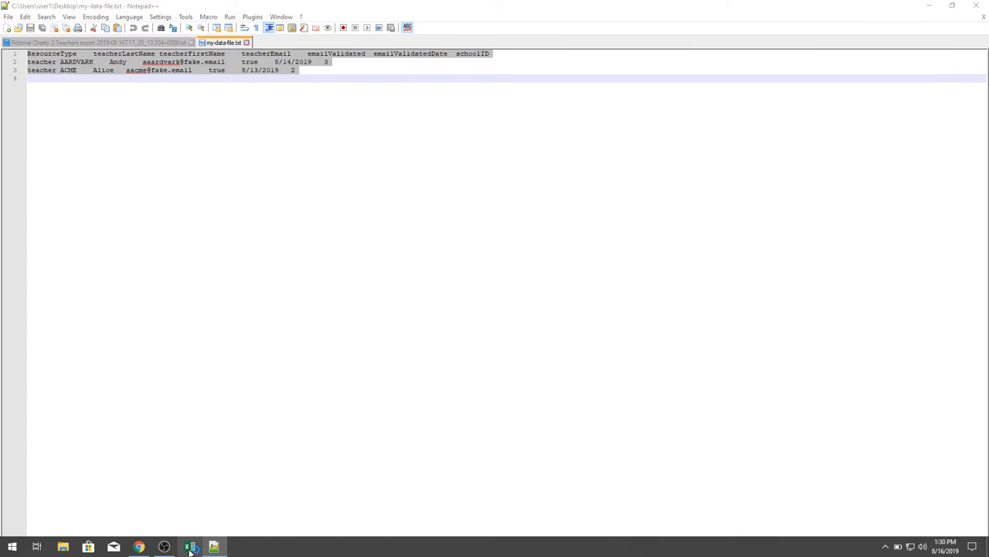
left_click(192, 547)
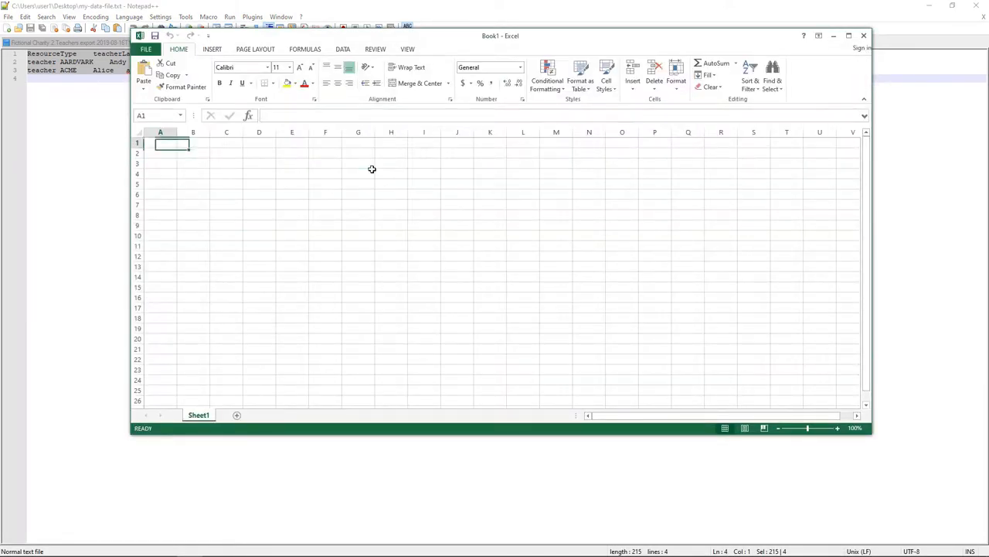
Paste the two teacher rows into A1 and check the ResourceType, teacherLastName and schoolID headers.
key("ctrl+v")
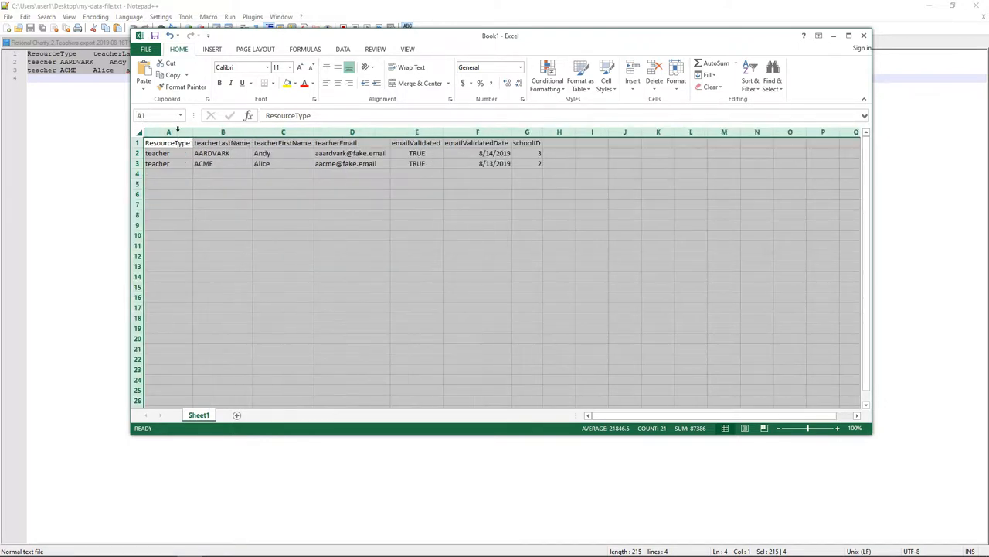
left_click(353, 173)
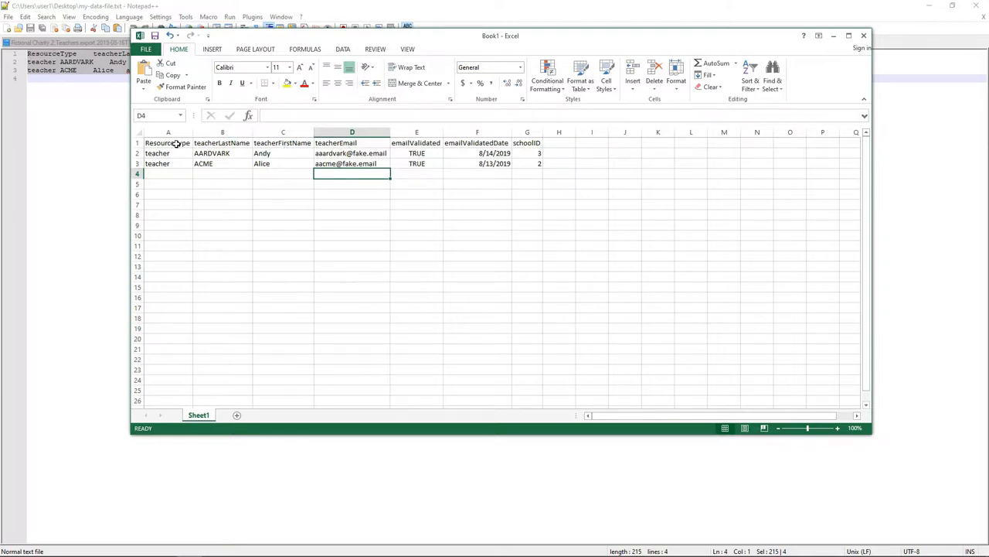
left_click(167, 132)
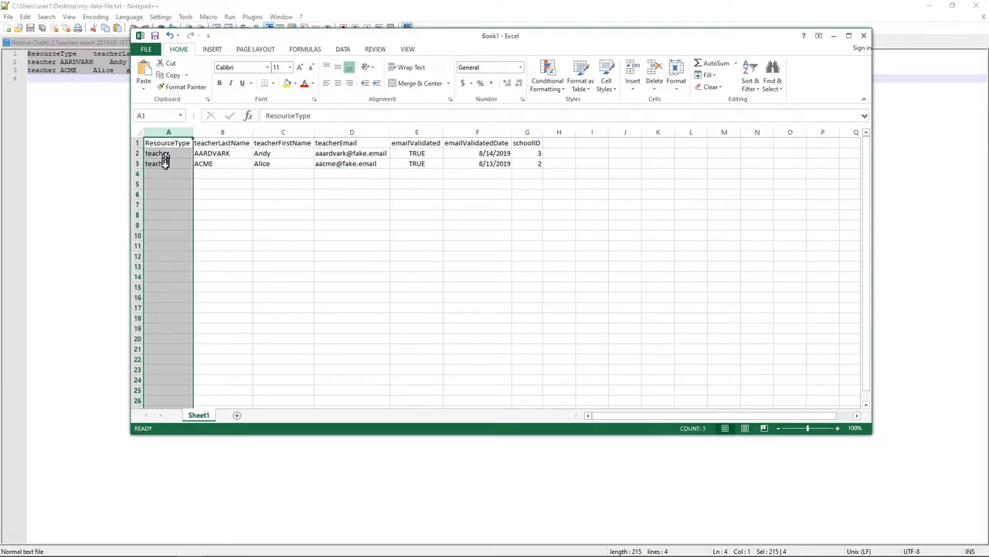
left_click(223, 143)
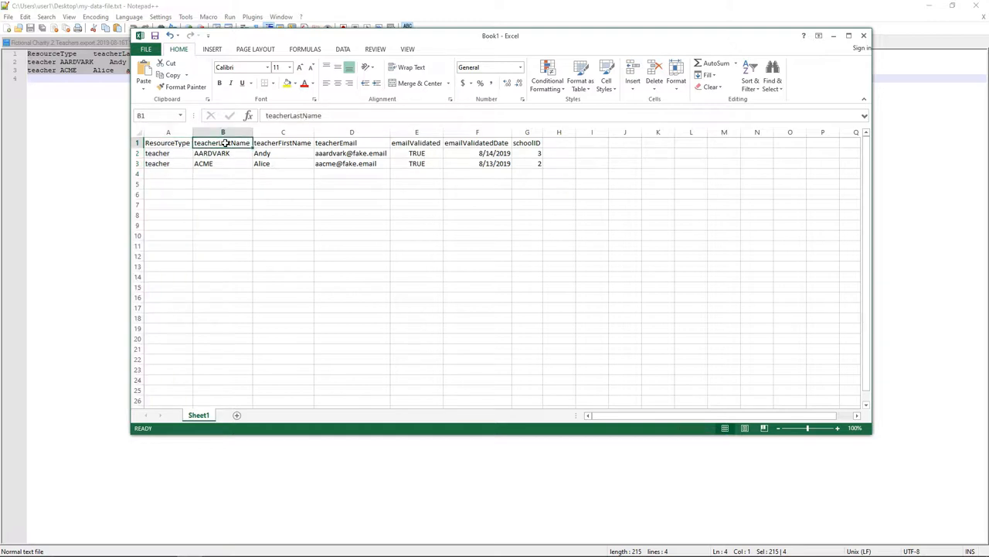
left_click(525, 143)
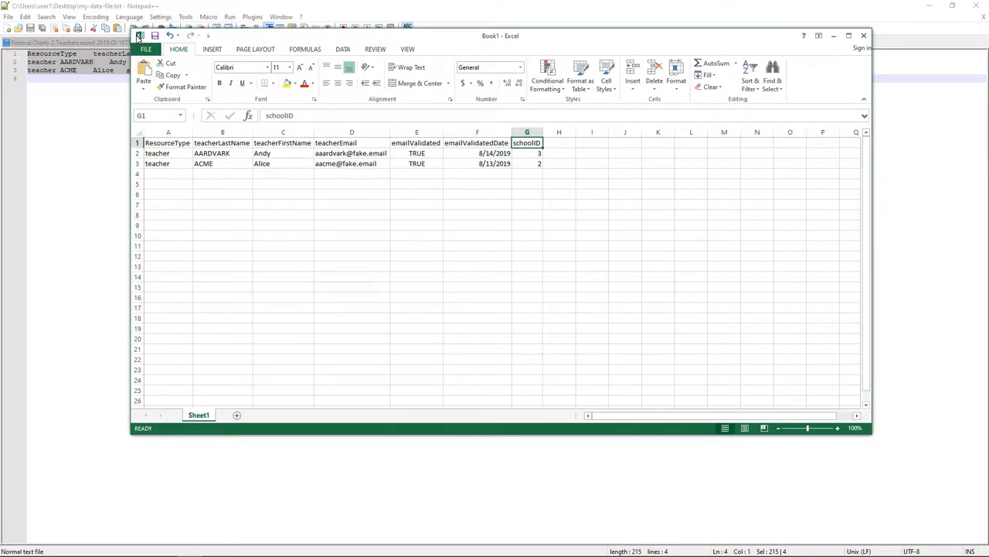
Close the workbook without saving.
left_click(862, 36)
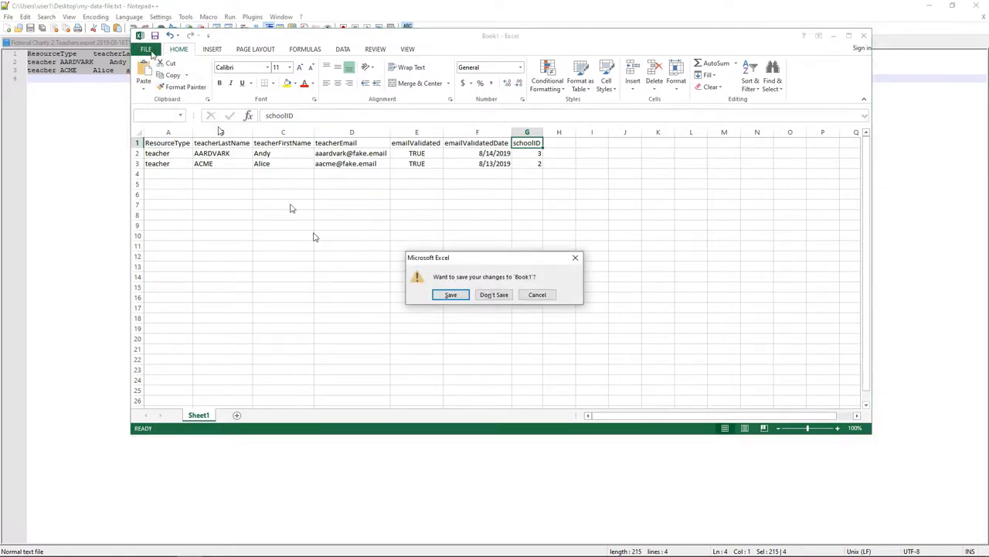
left_click(495, 294)
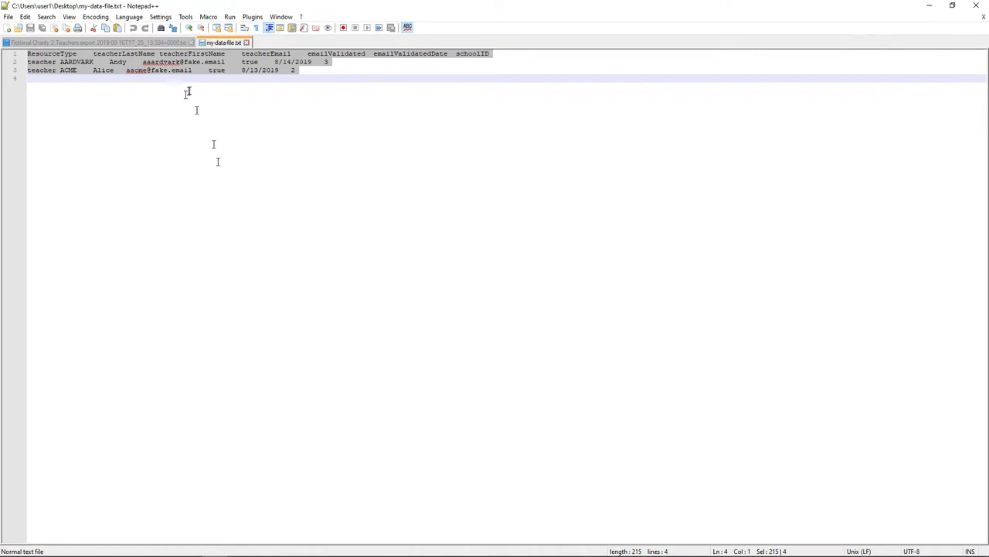
Import my-data-file.txt from the Desktop so AARDVARK Andy and ACME Alice join the Teachers list.
left_click(186, 77)
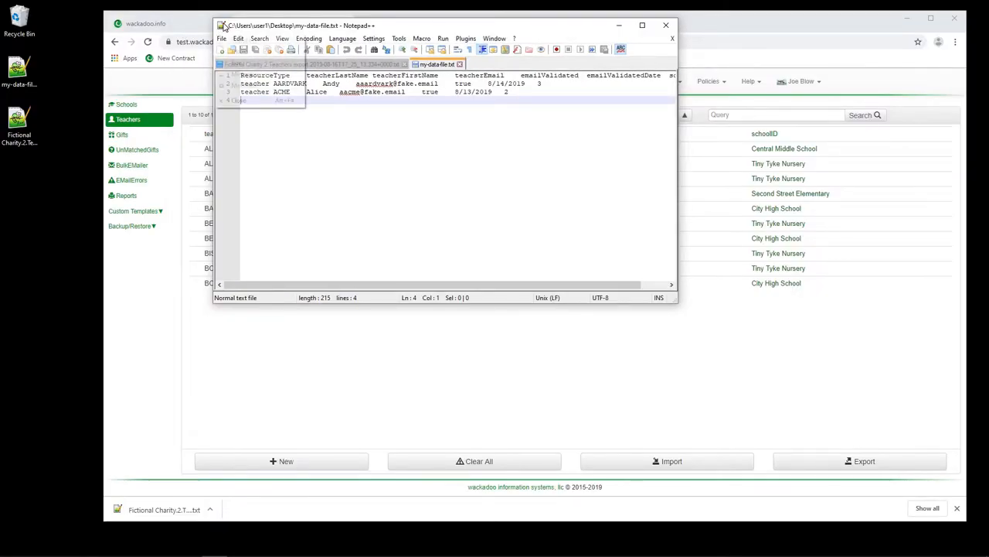
left_click(666, 460)
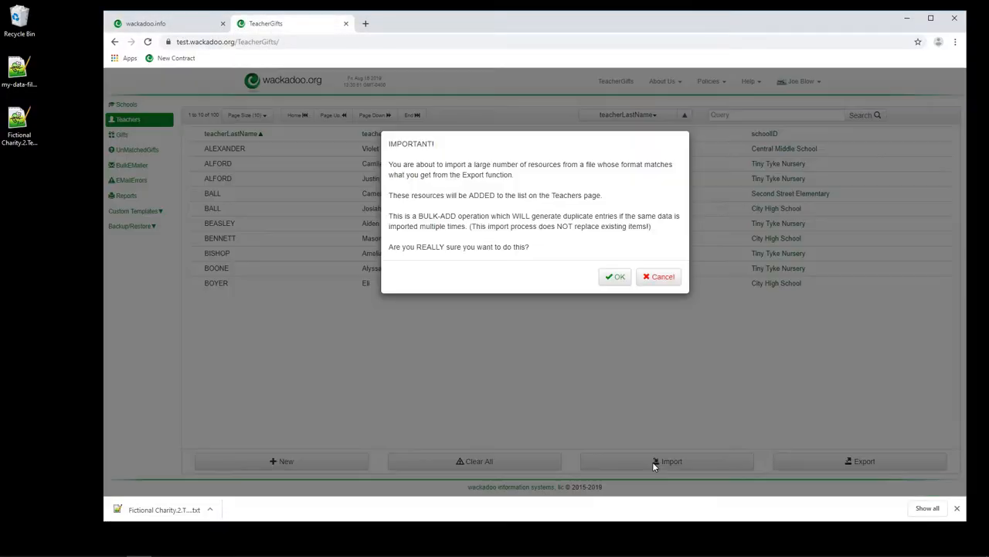
left_click(615, 275)
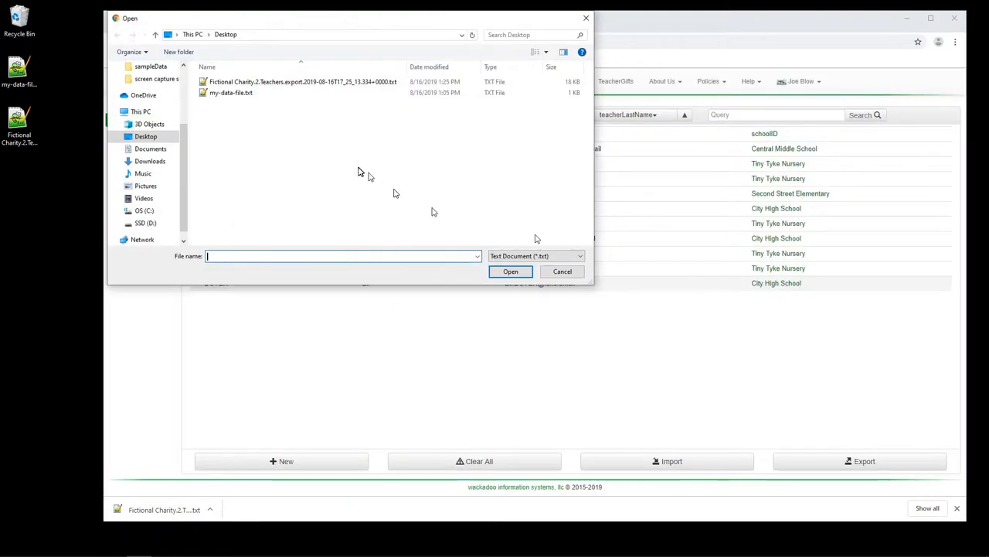
left_click(231, 93)
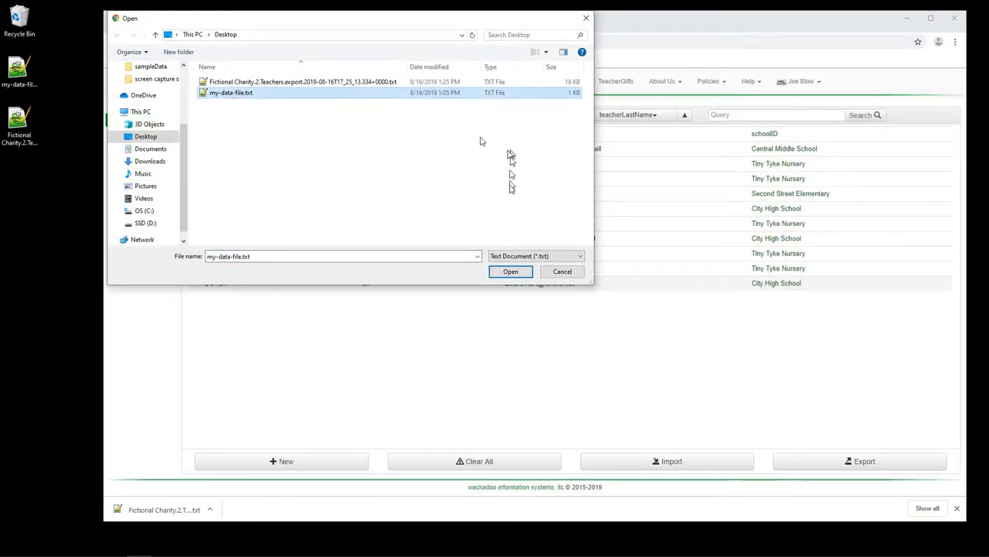
left_click(510, 272)
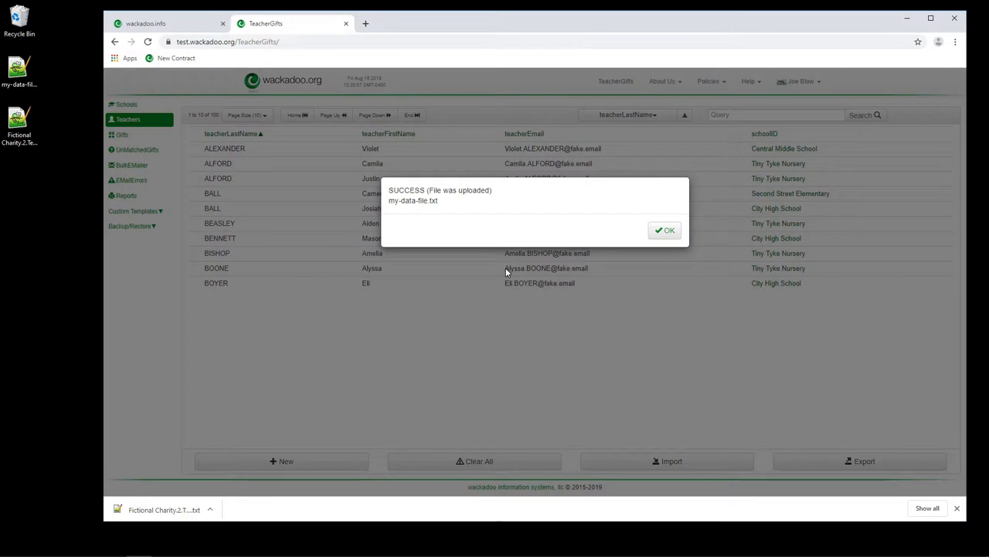
left_click(665, 228)
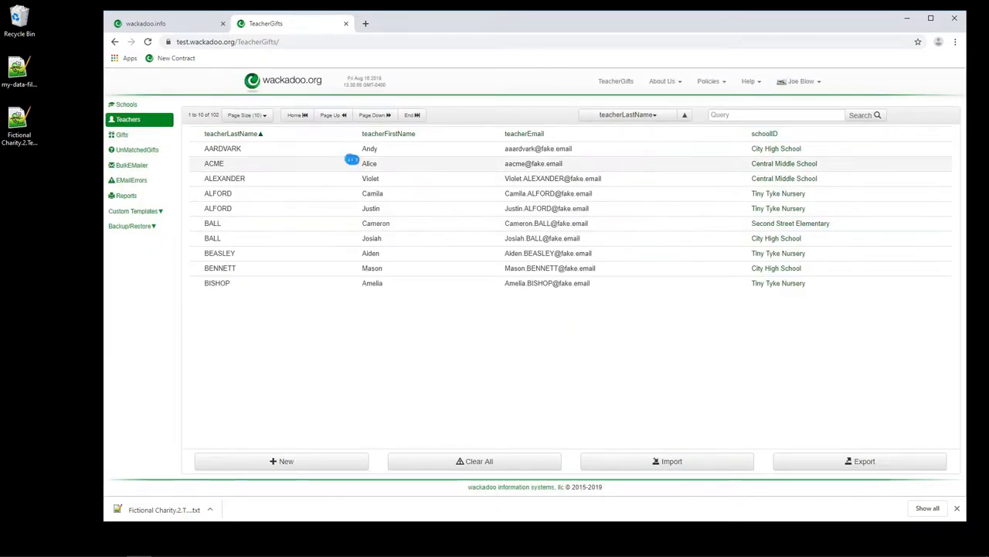
left_click(776, 115)
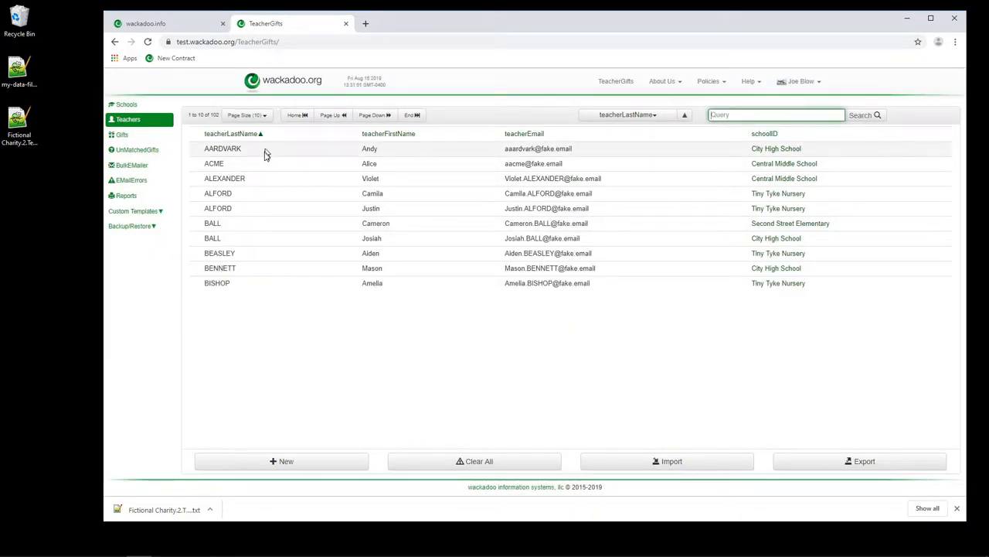
mouse_move(426, 154)
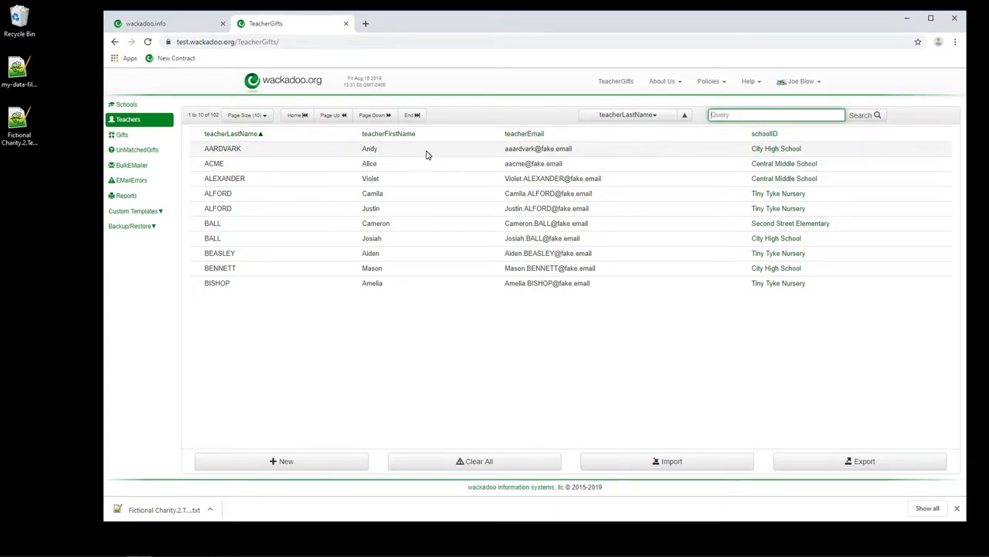
mouse_move(442, 164)
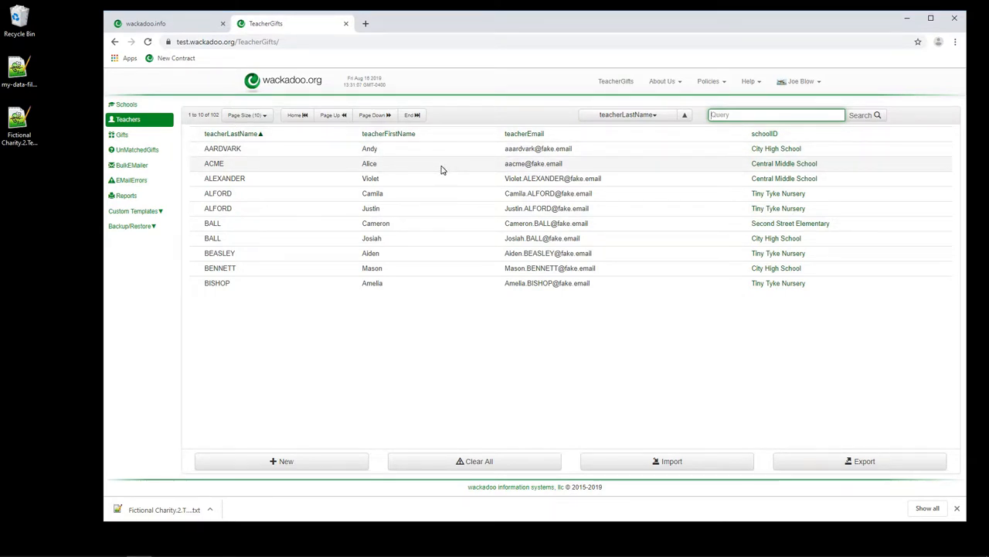
mouse_move(838, 451)
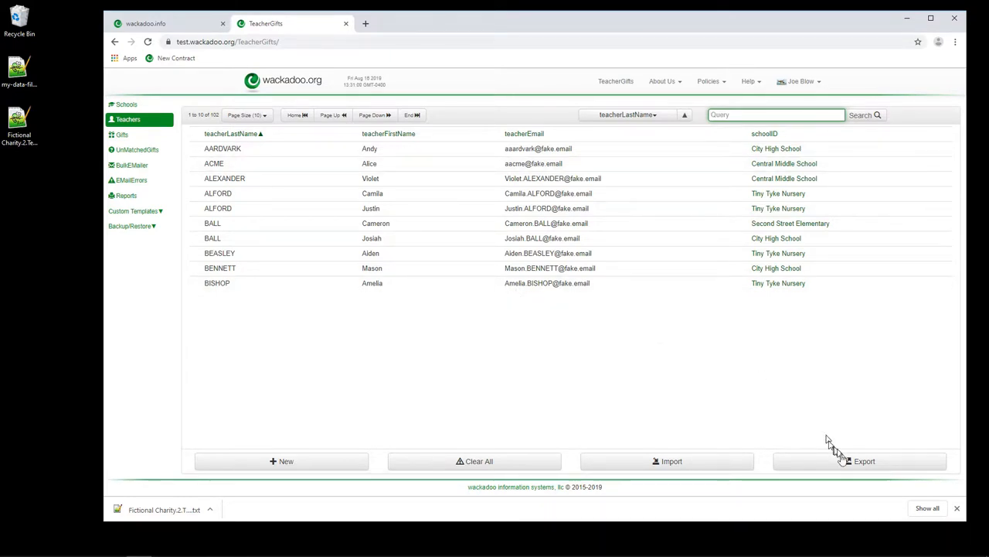
mouse_move(671, 461)
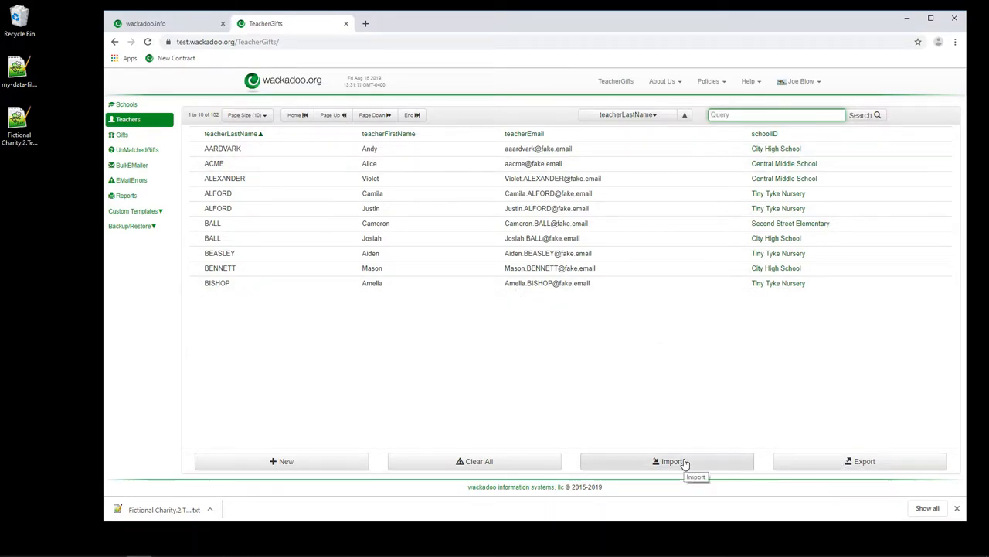
mouse_move(473, 439)
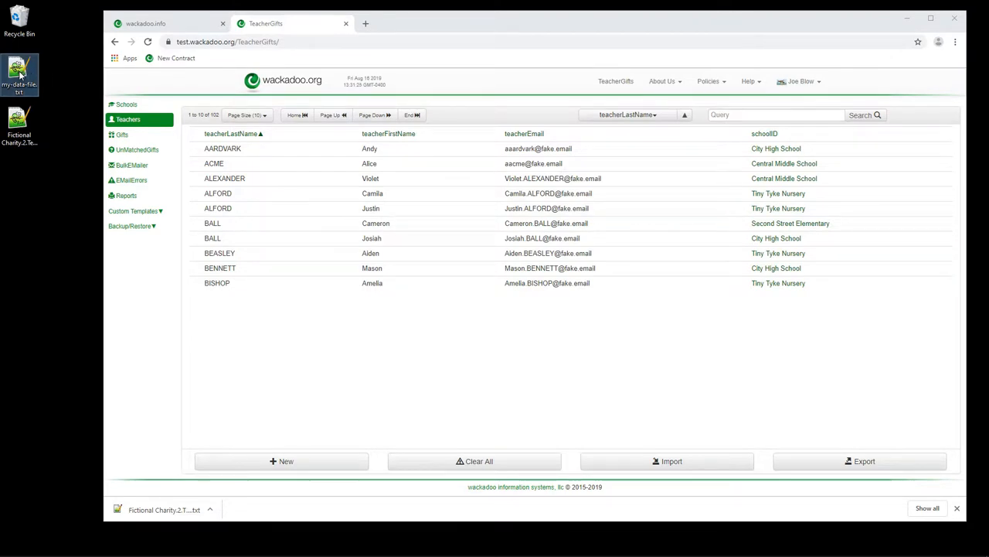
mouse_move(19, 74)
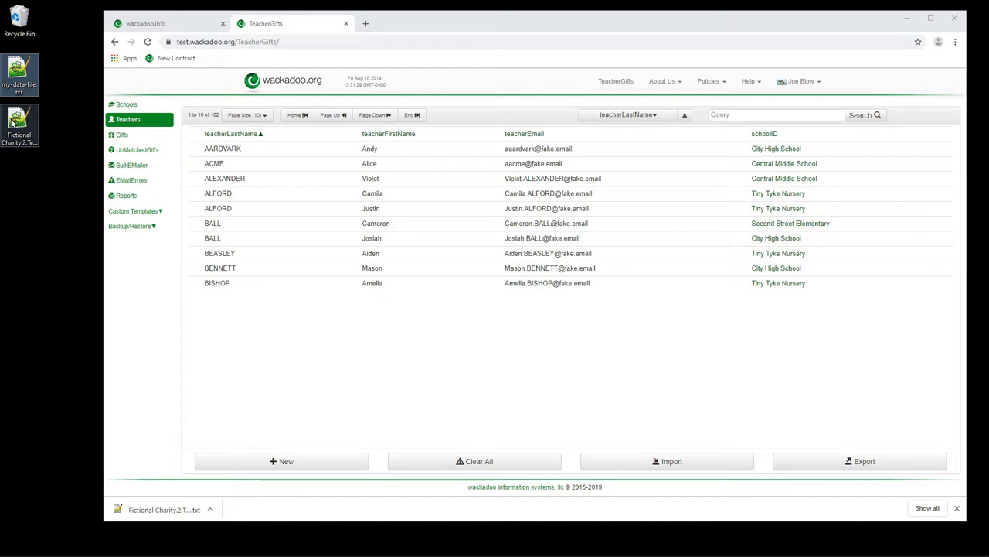
mouse_move(19, 123)
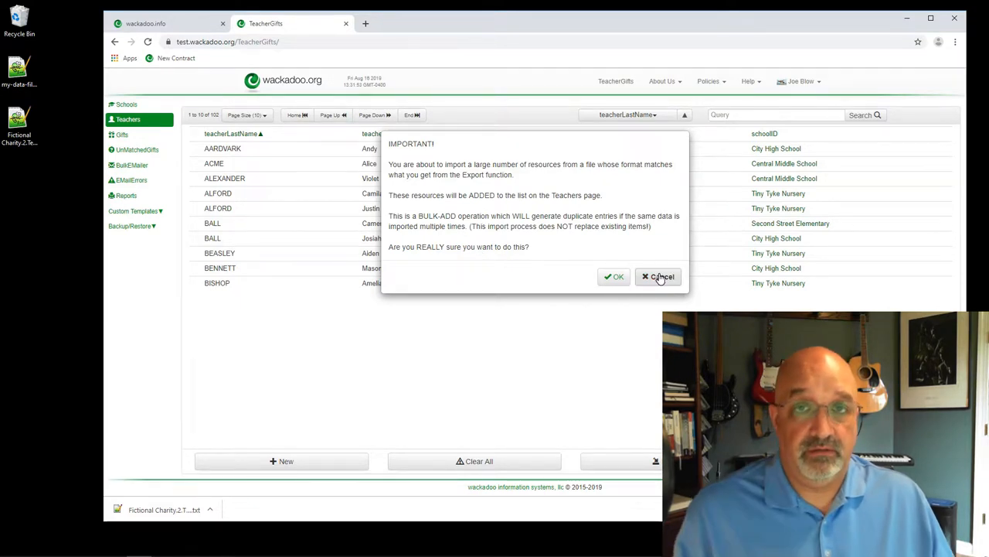
Cancel the bulk import and go to the empty Gifts page.
left_click(659, 277)
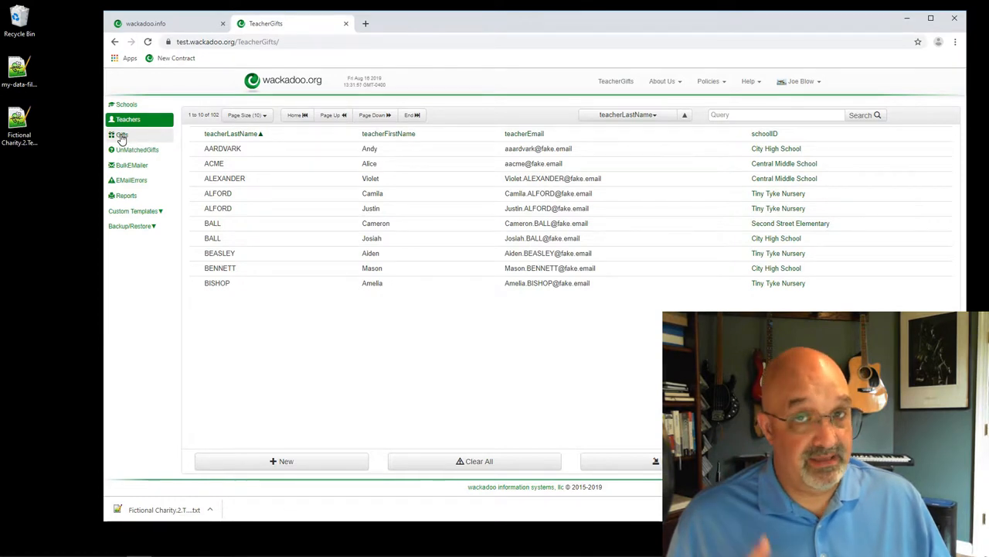
left_click(121, 135)
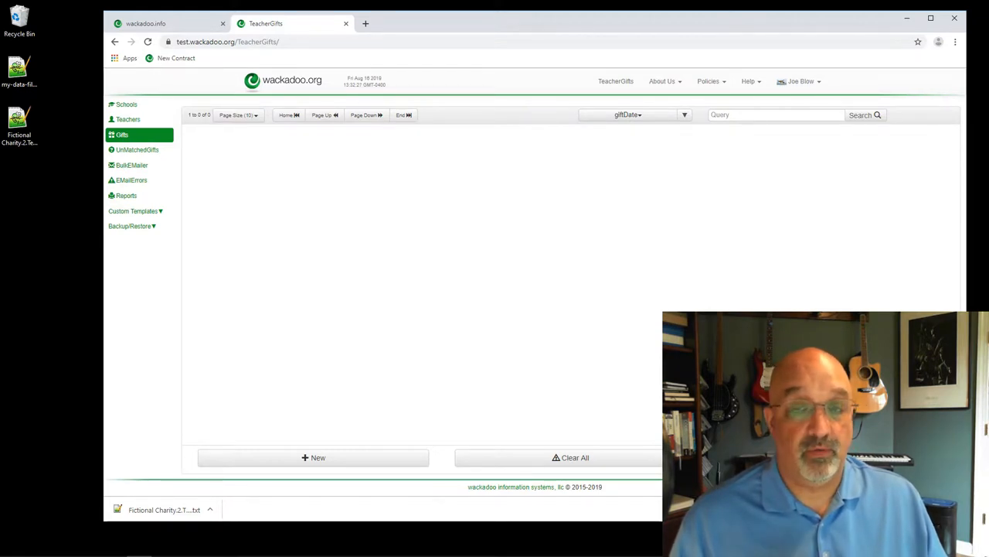
mouse_move(630, 410)
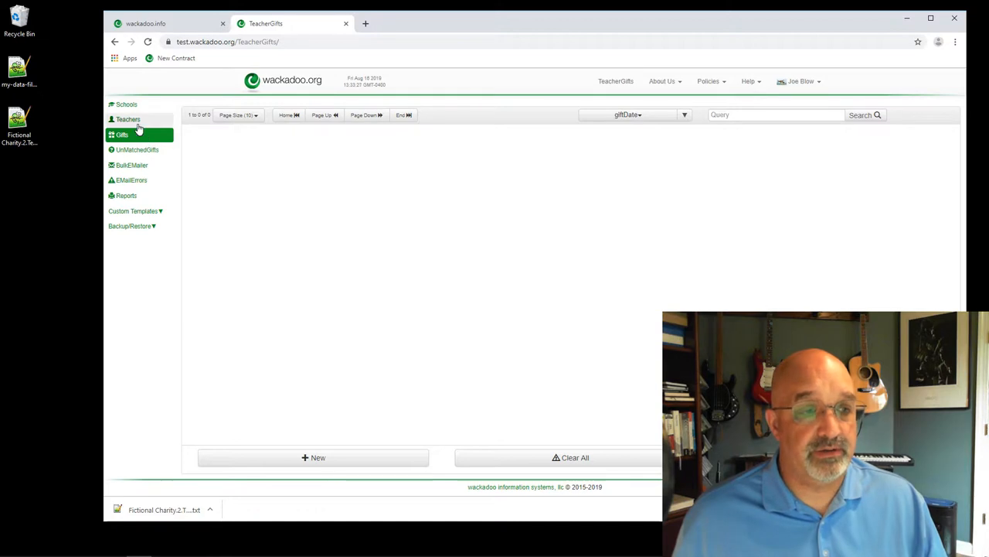
Export the Teachers list again and open the new download from the browser's download bar.
left_click(127, 119)
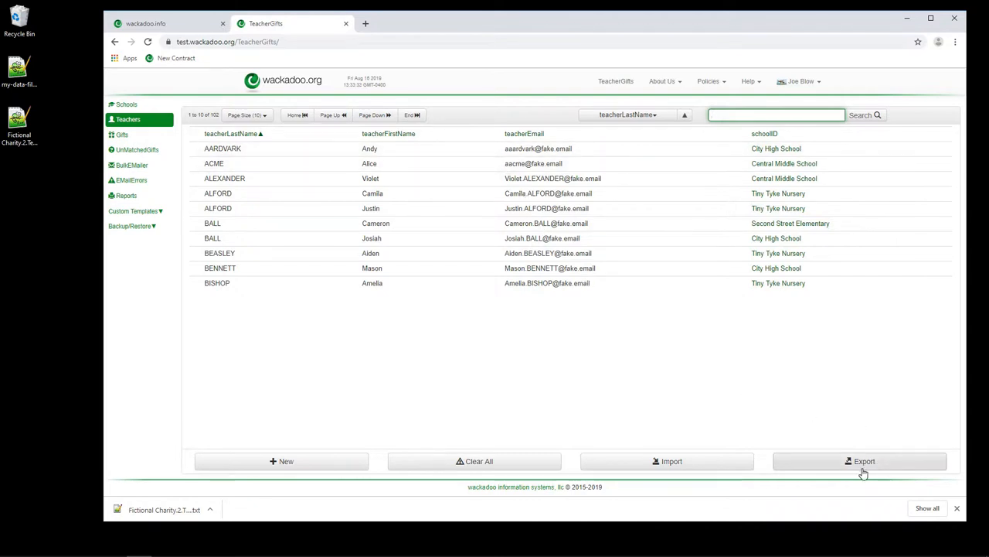
left_click(864, 460)
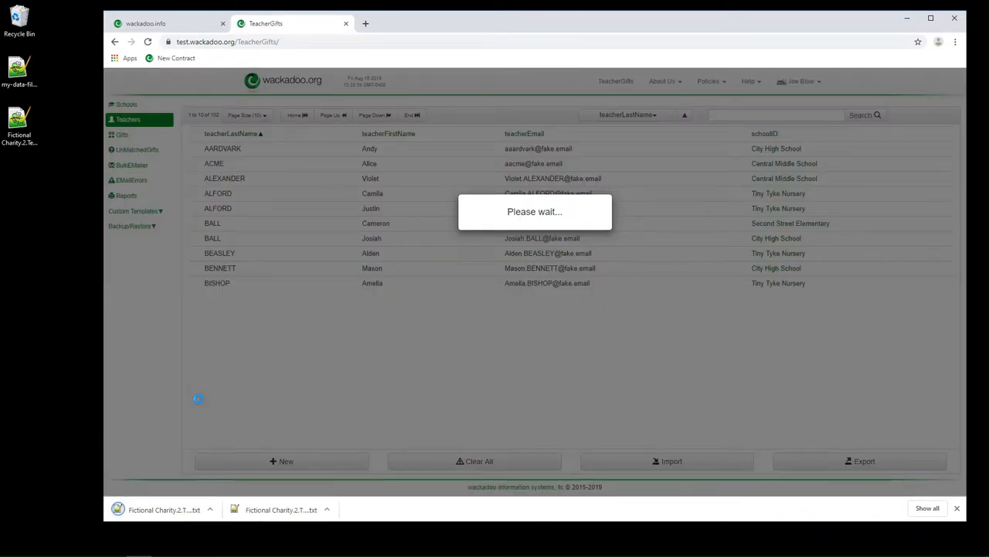
left_click(210, 509)
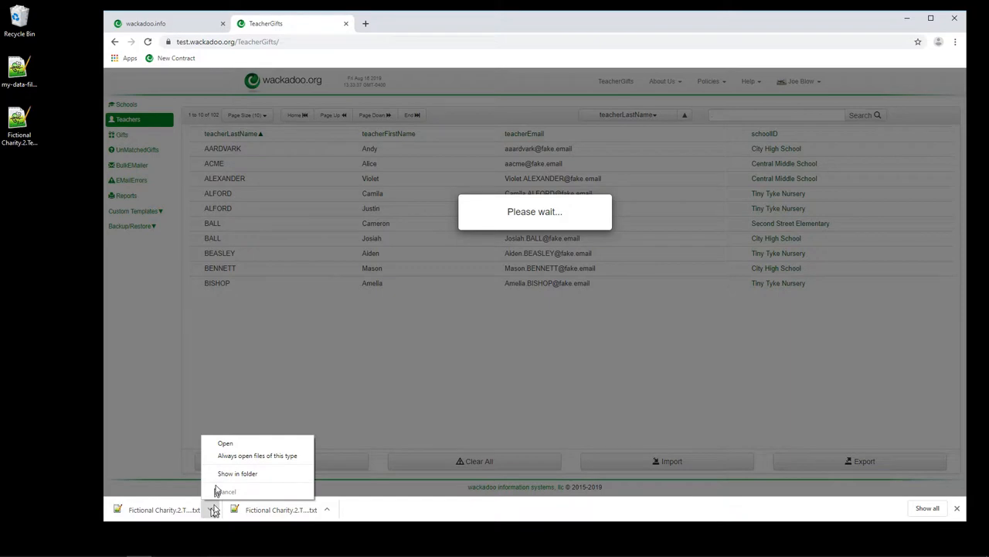
left_click(226, 442)
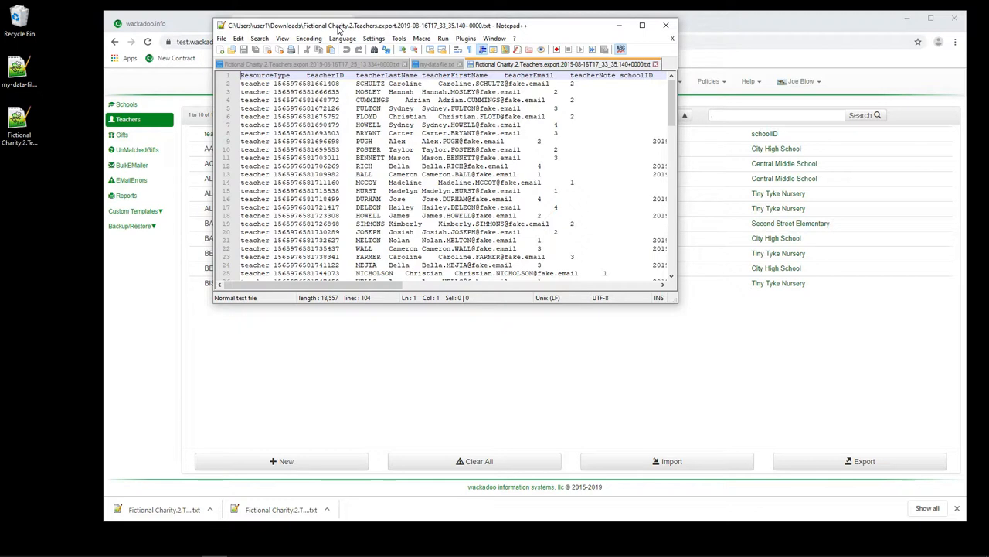
Select the first teacher's long ID in the export, then launch Excel.
double_click(307, 84)
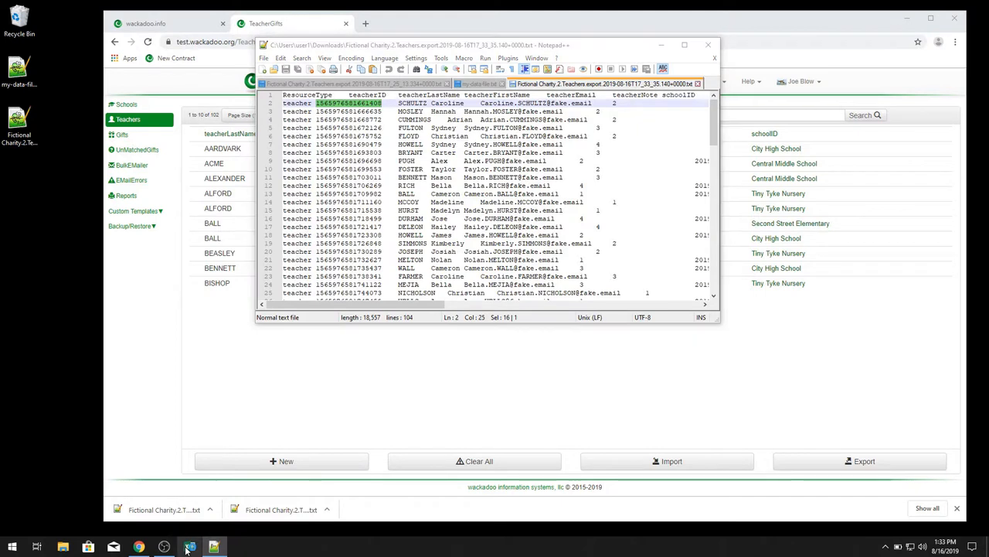
left_click(188, 547)
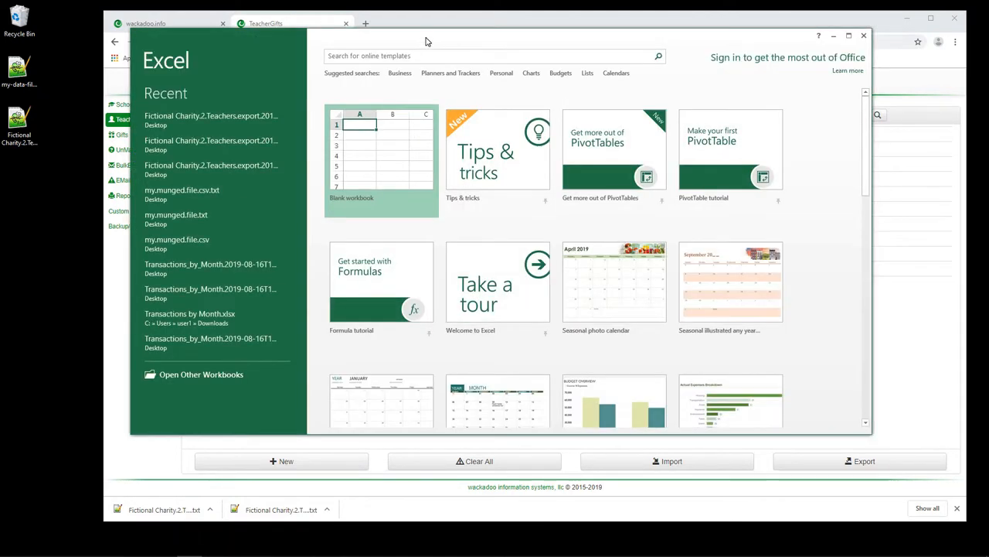
Paste the export into a blank workbook and give the teacherID column Comma Style number formatting.
left_click(381, 159)
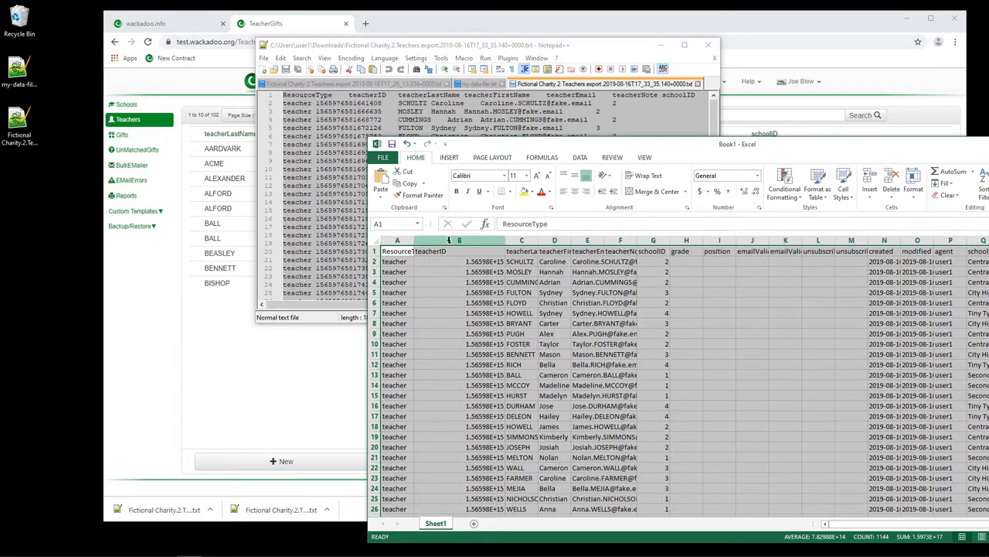
left_click(461, 250)
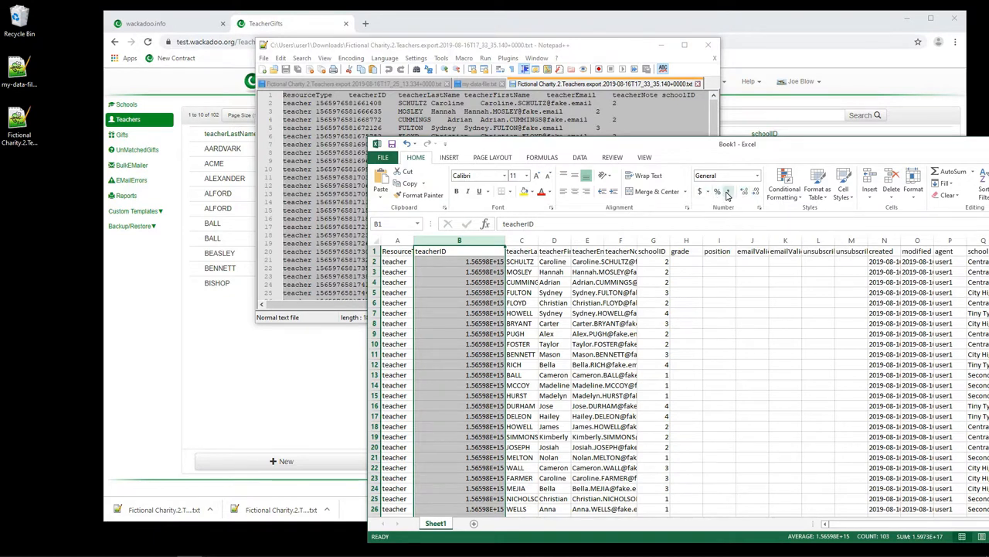
left_click(745, 191)
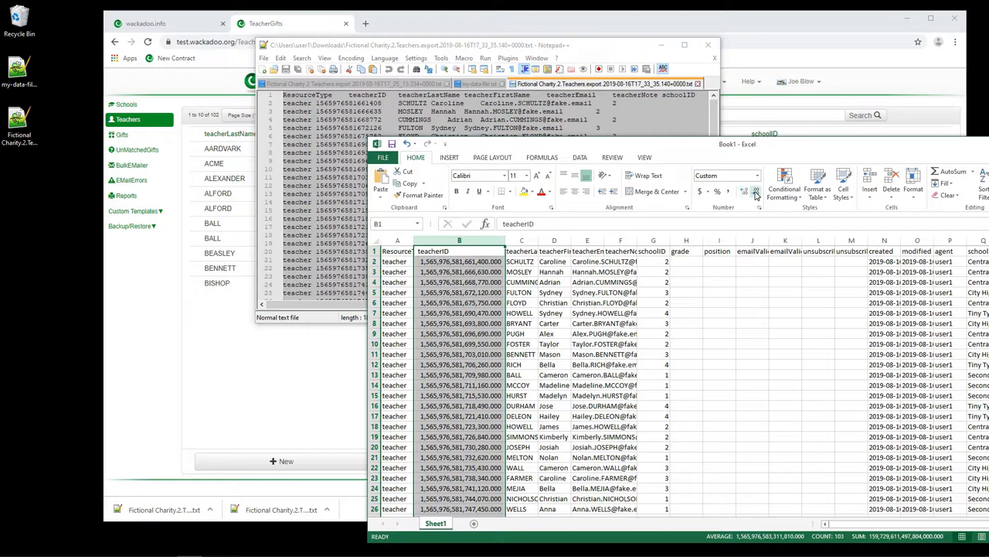
left_click(755, 192)
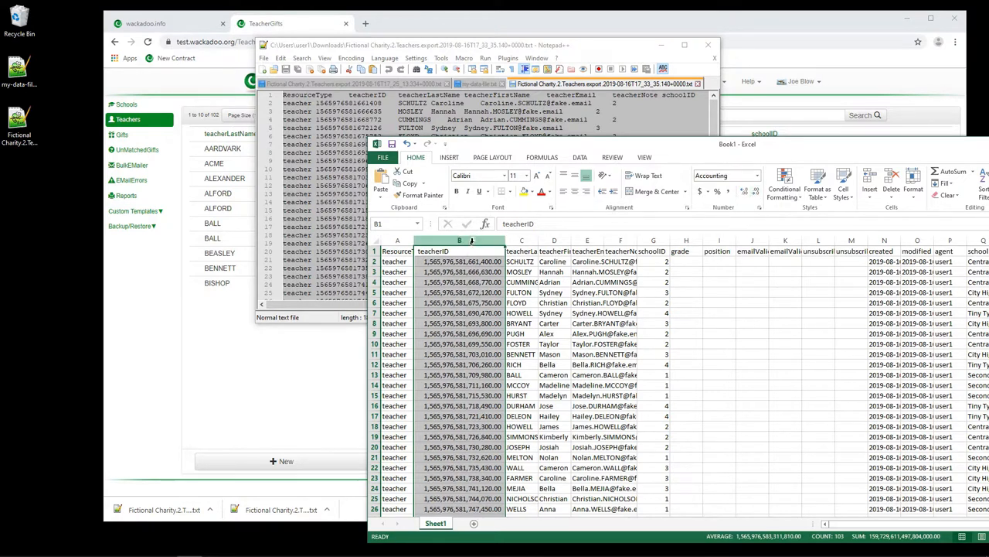
Format the teacherID column as plain Number without separators or decimals via Format Cells.
right_click(461, 250)
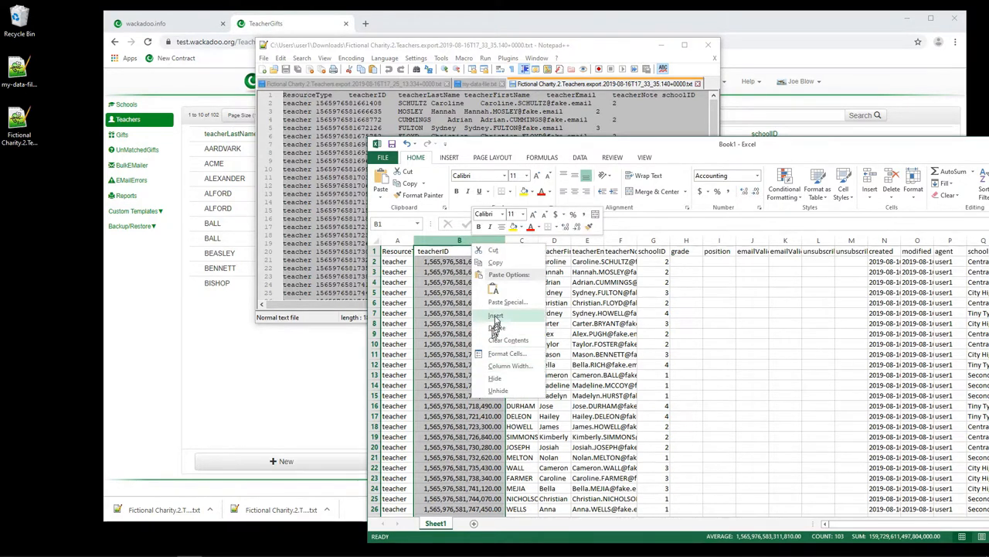
left_click(495, 315)
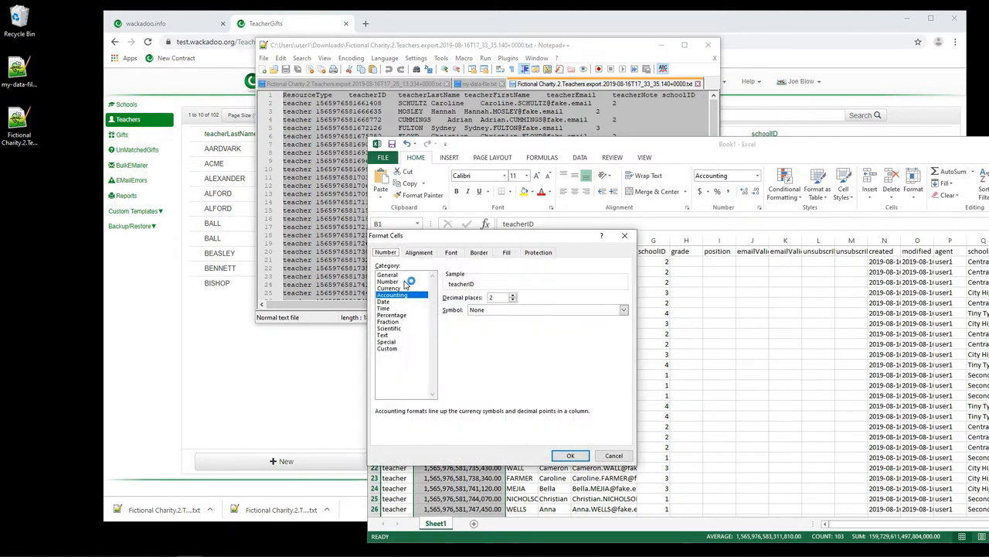
left_click(386, 282)
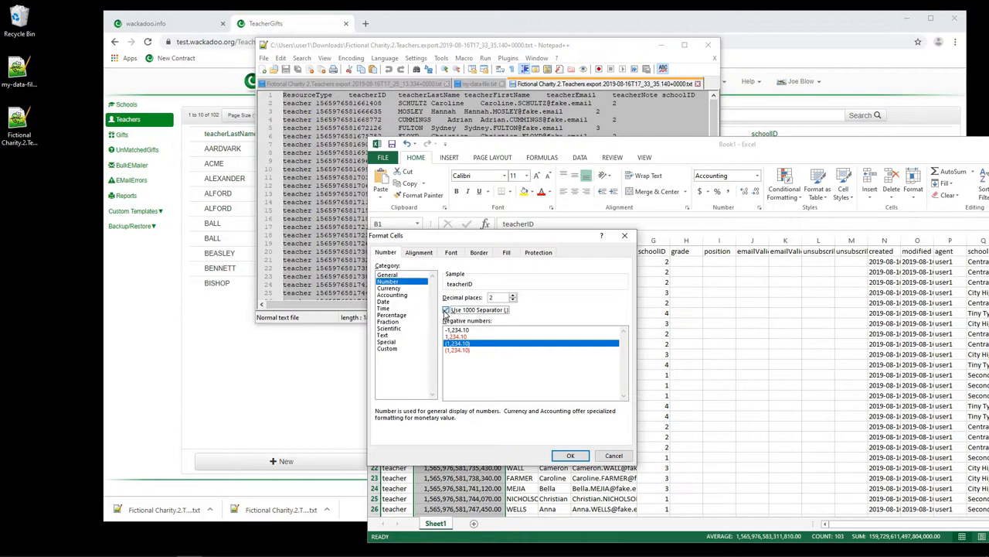
left_click(445, 309)
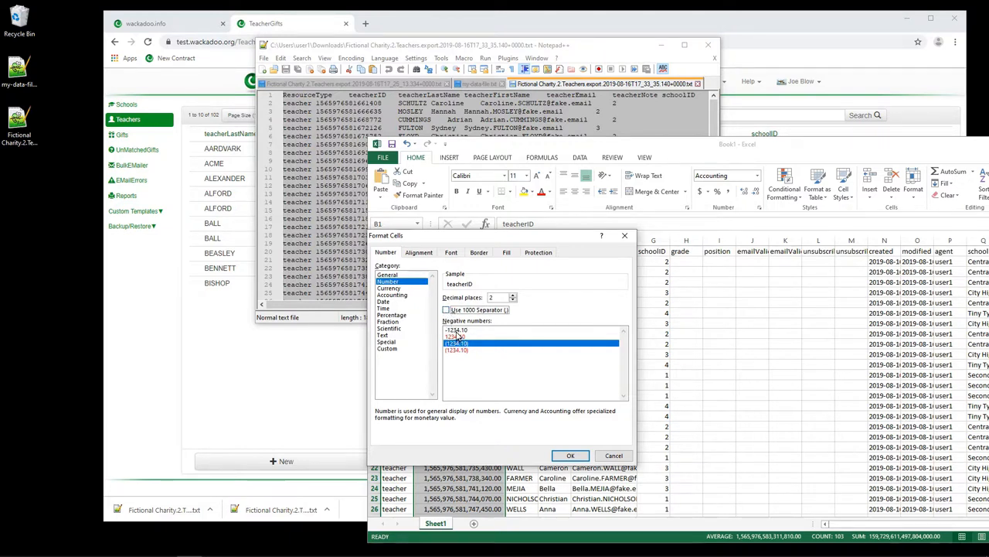
left_click(570, 454)
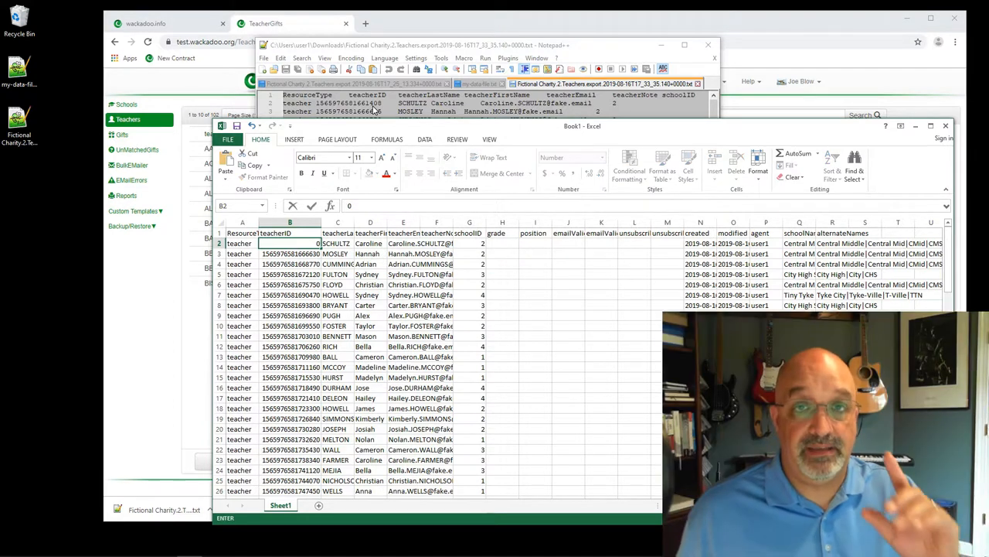
type("1565976581661400")
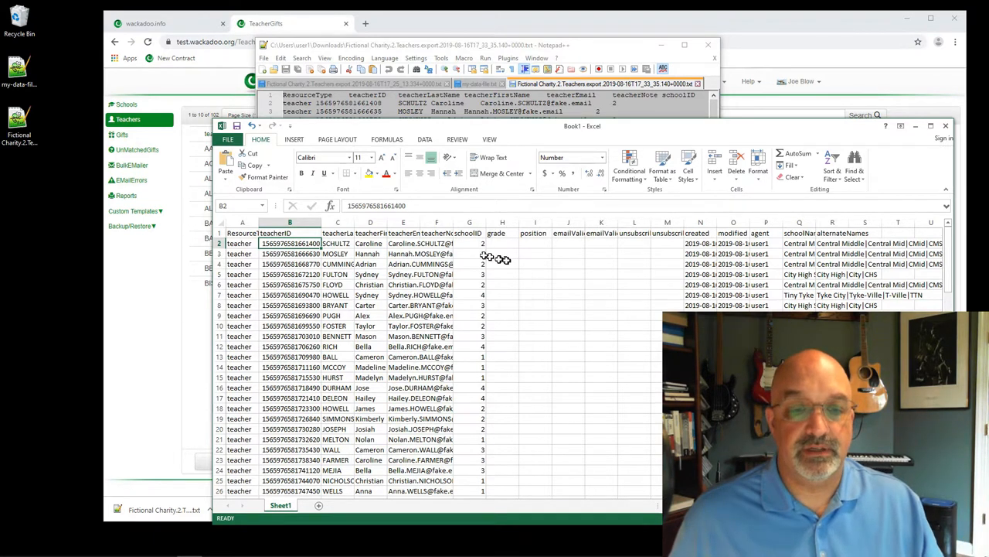
Inspect the schoolID and schoolName columns, then switch back to the TeacherGifts Teachers tab.
left_click(470, 232)
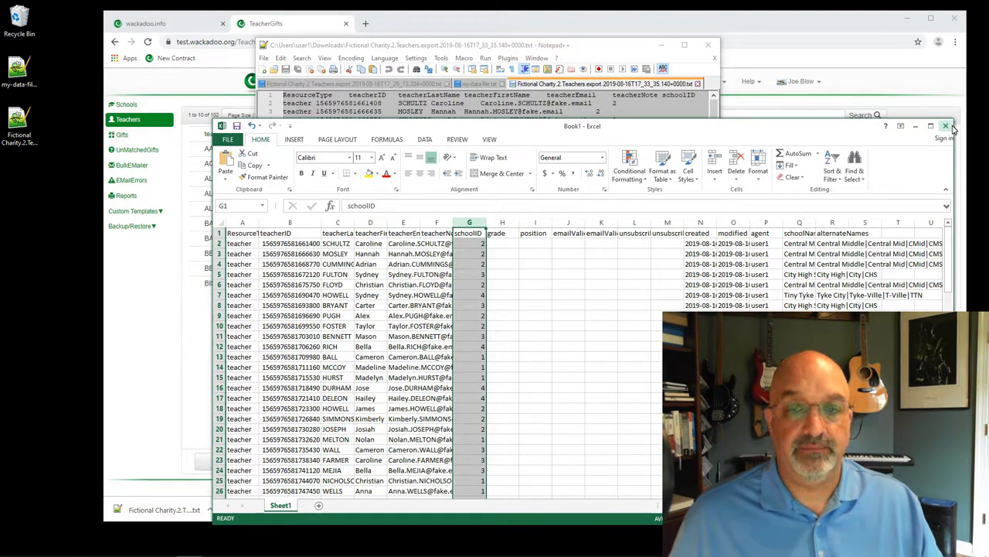
mouse_move(947, 125)
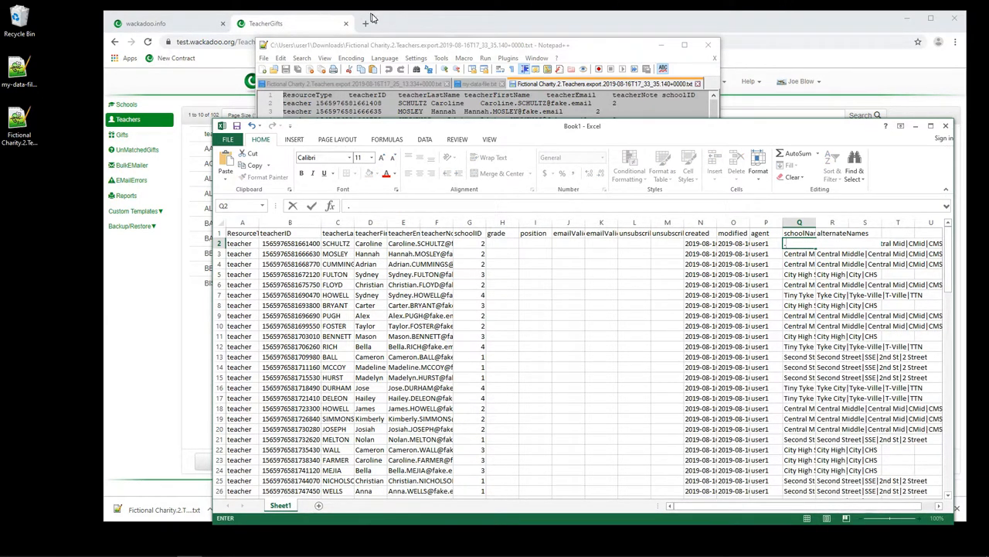
left_click(266, 23)
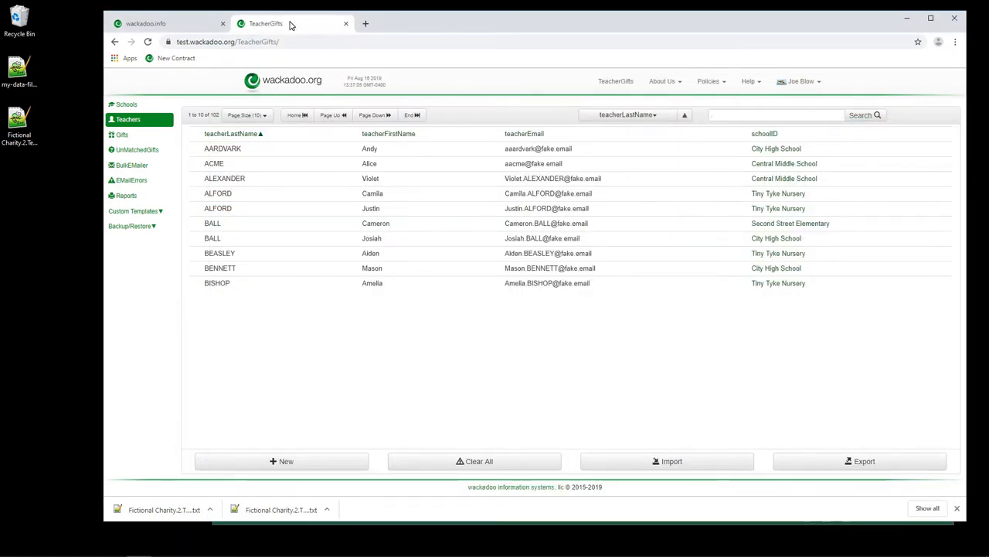